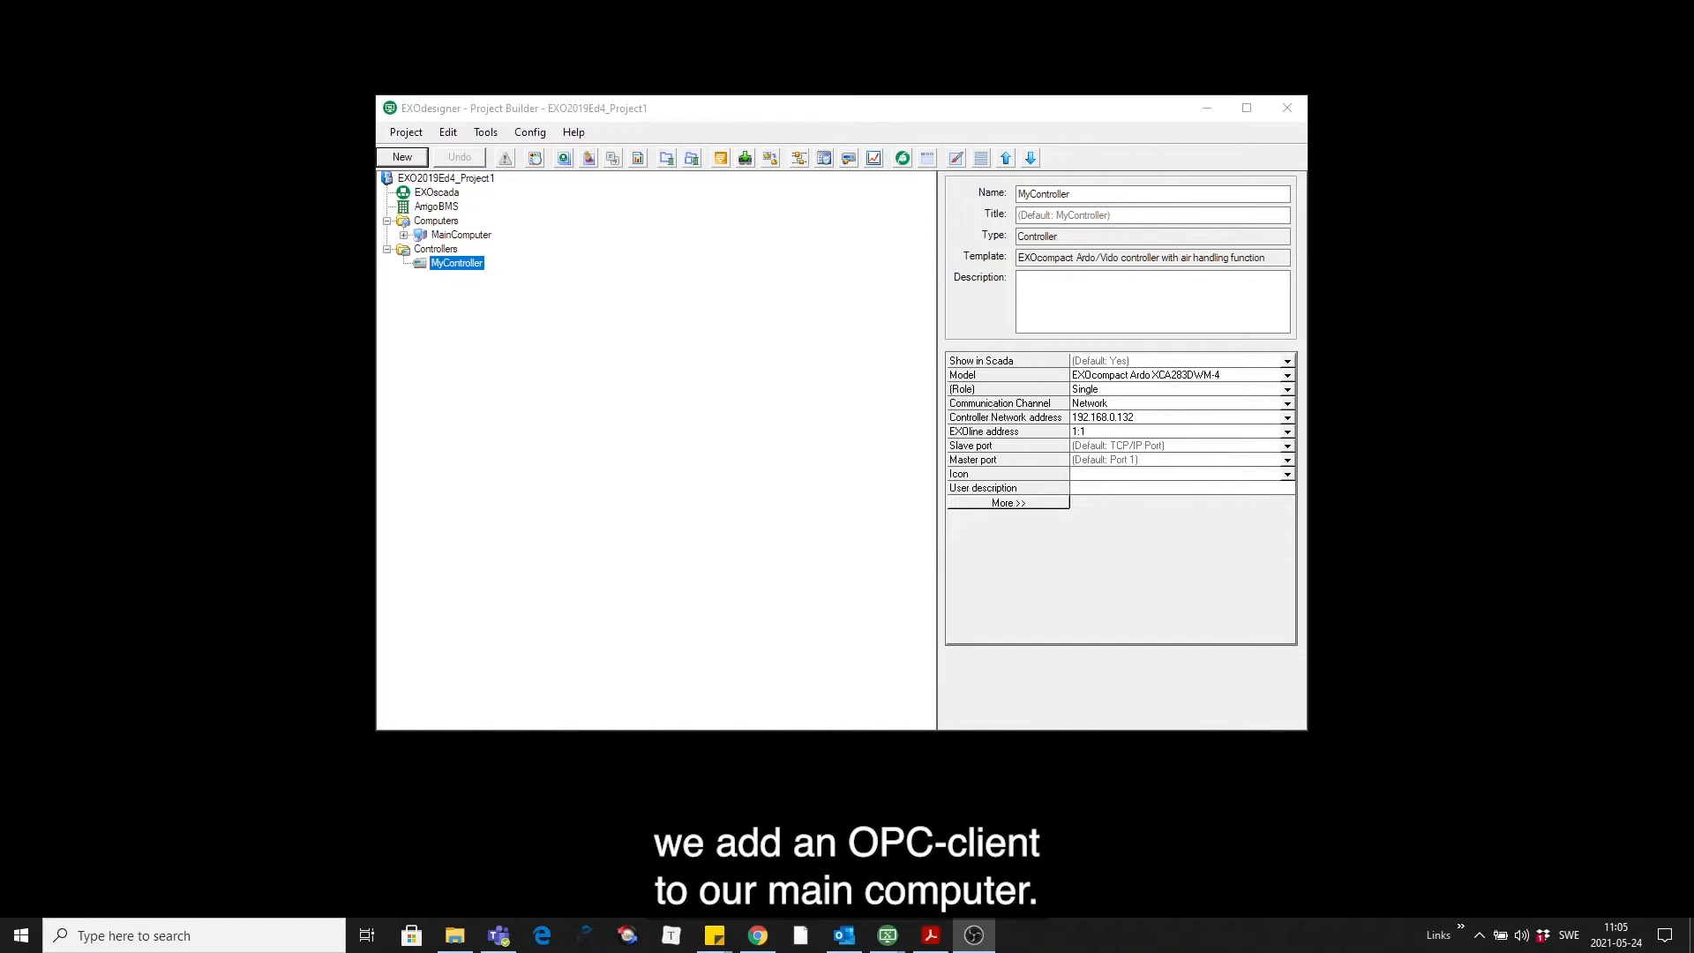
- Select MainComputer under Computers and show its properties
{"action": "left_click", "coordinate": [459, 235]}
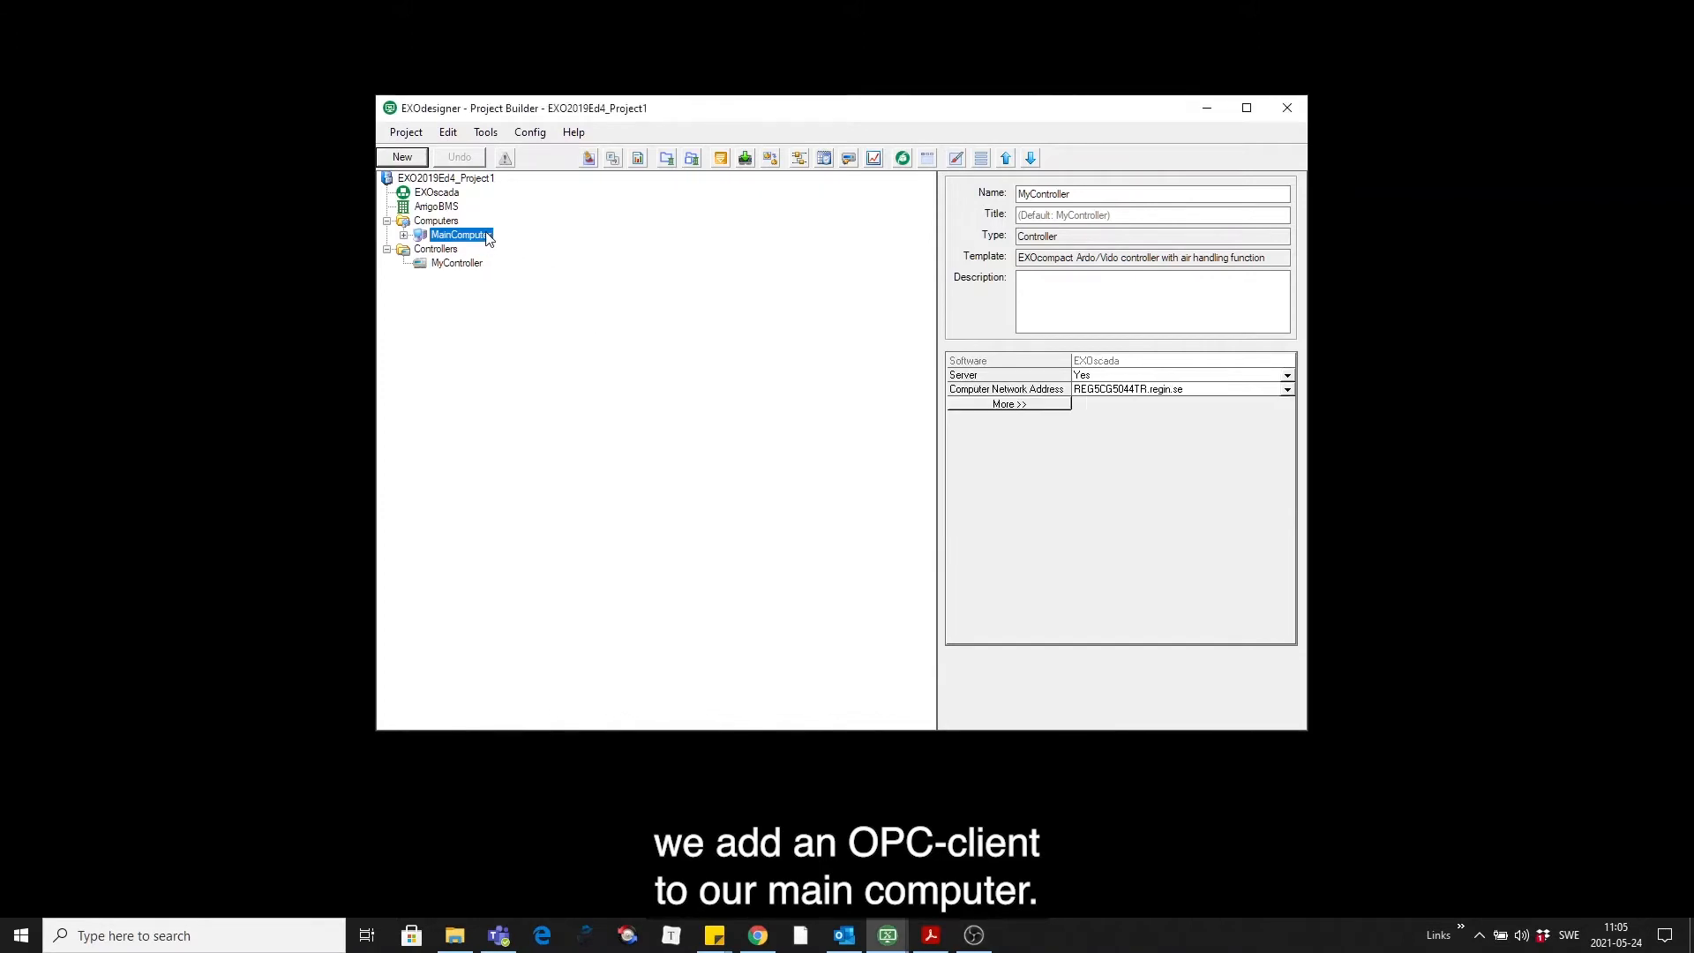
{"action": "left_click", "coordinate": [459, 235]}
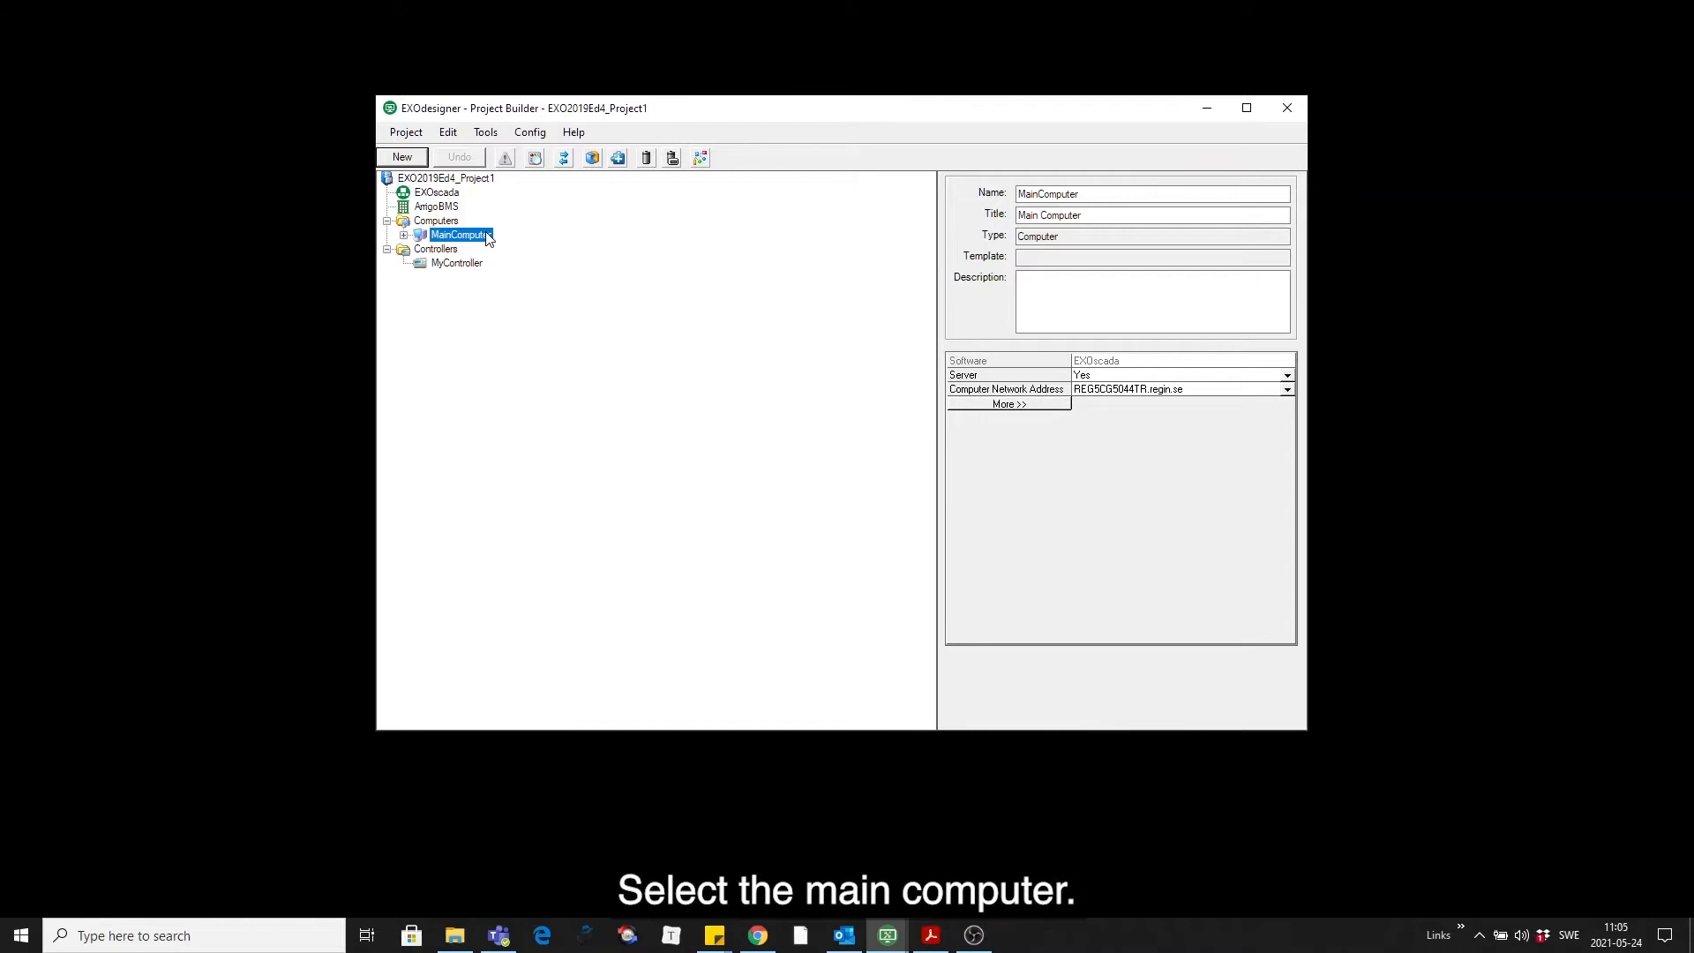
{"action": "mouse_move", "coordinate": [593, 169]}
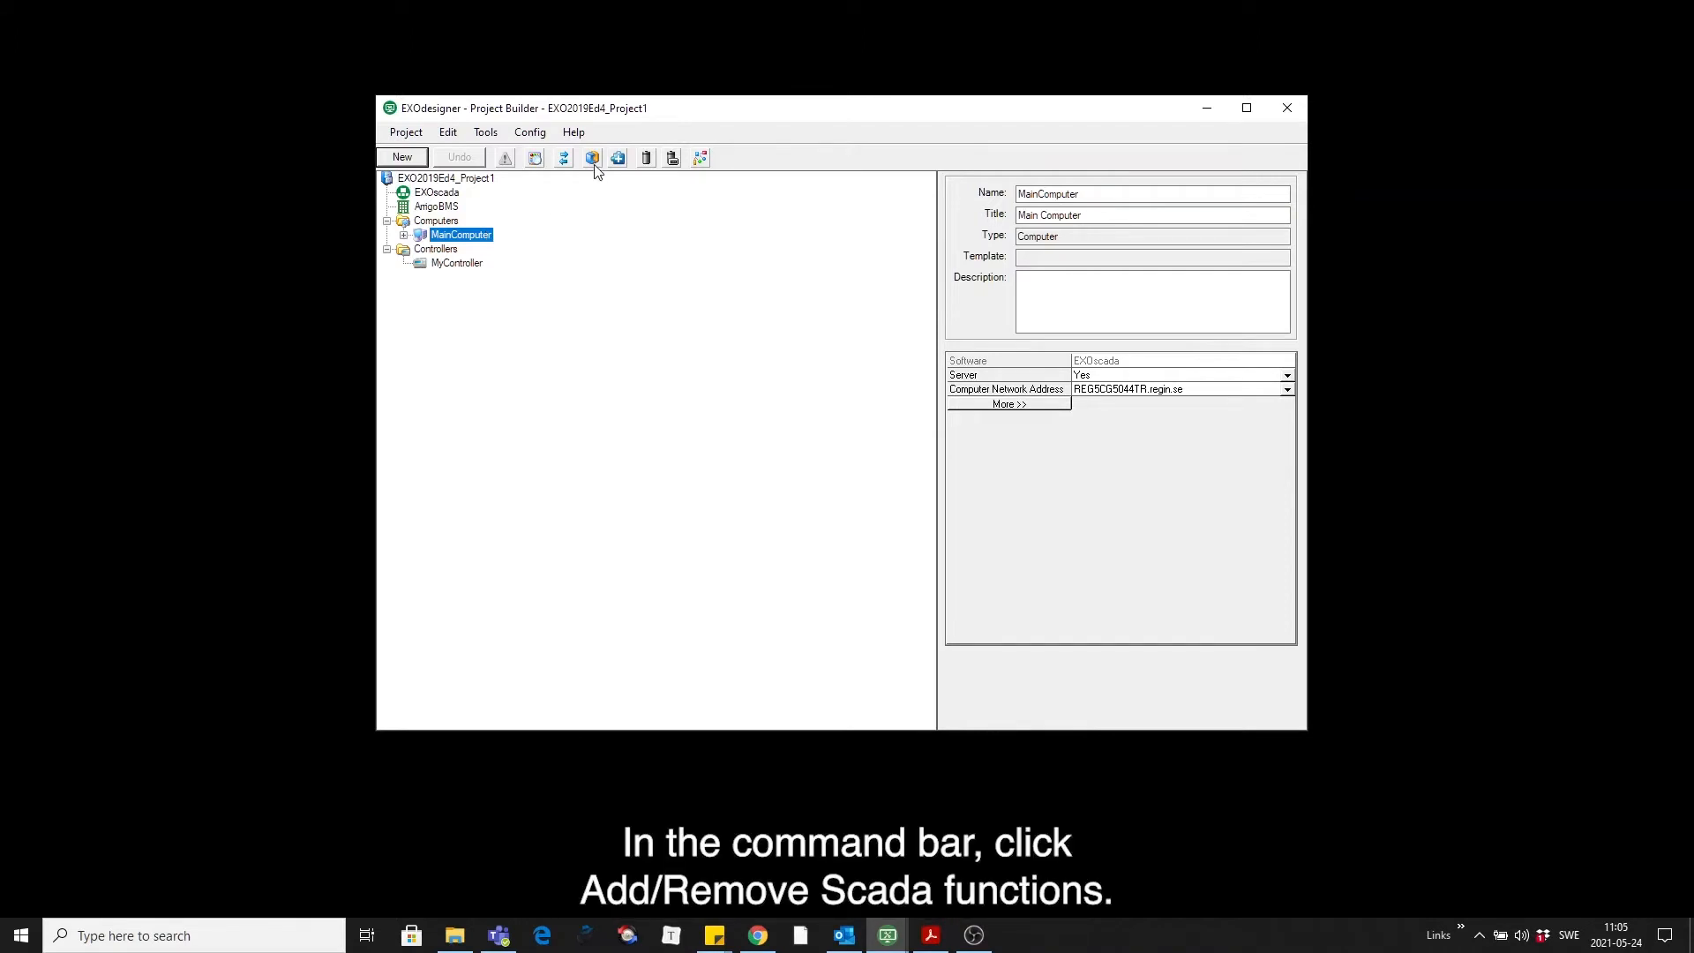
{"action": "mouse_move", "coordinate": [593, 159]}
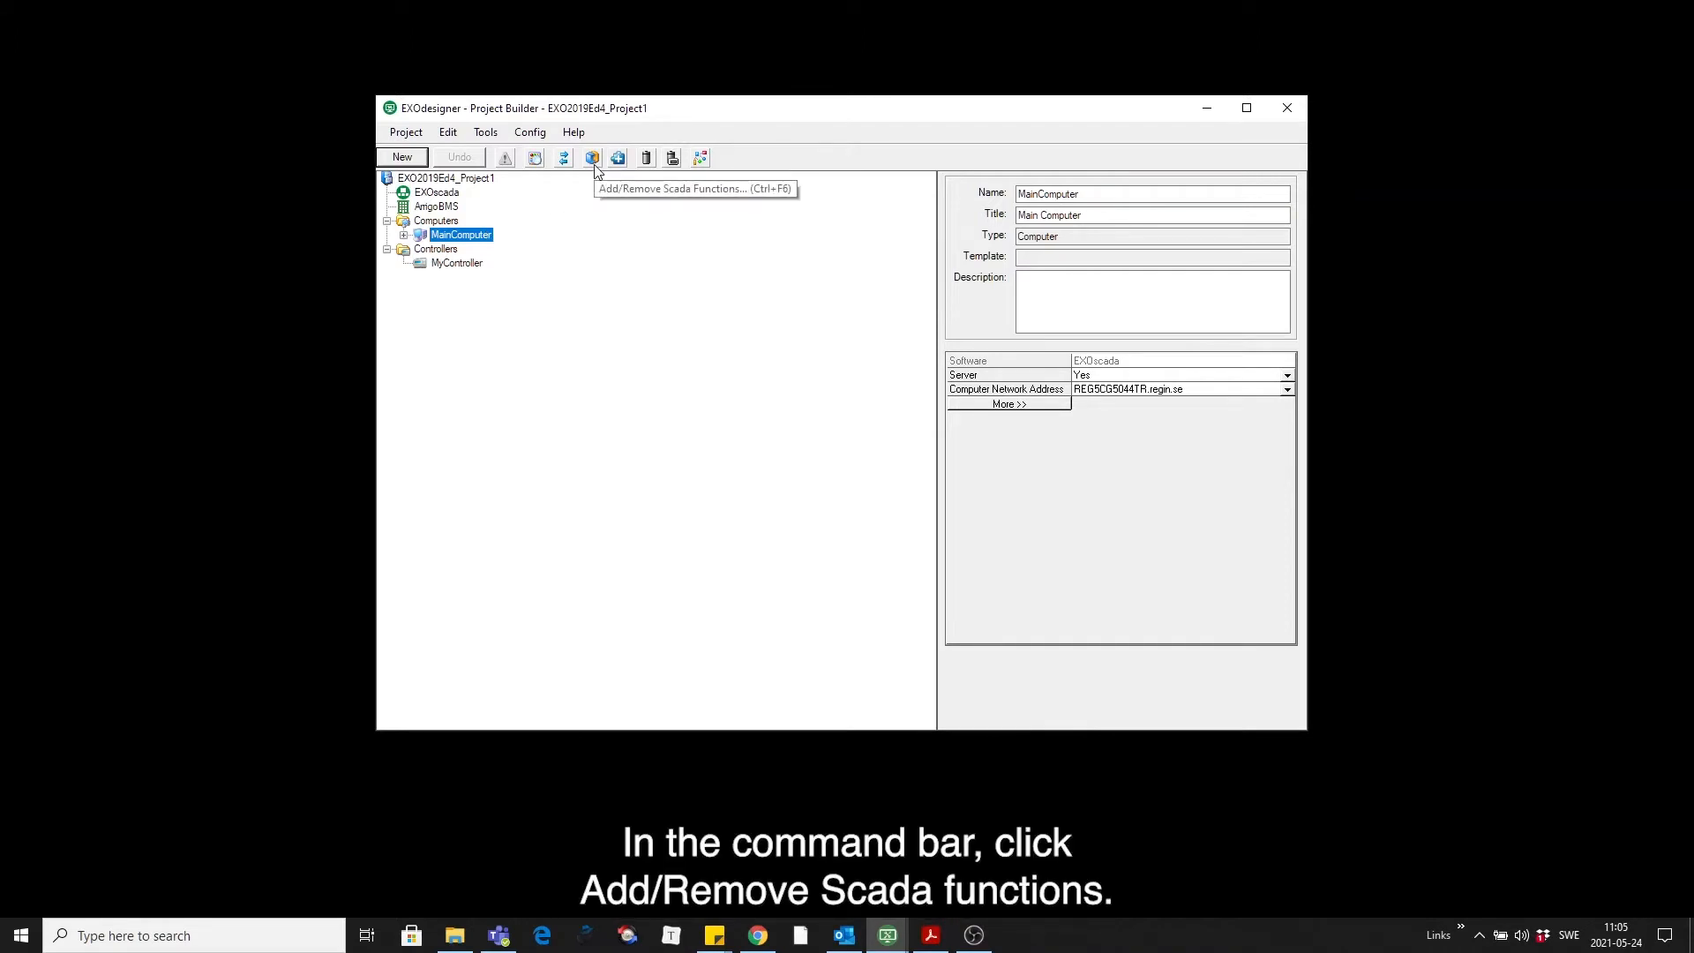
- Add the Scada OPC Client function to MainComputer via Add/Remove Scada Functions
{"action": "left_click", "coordinate": [591, 157]}
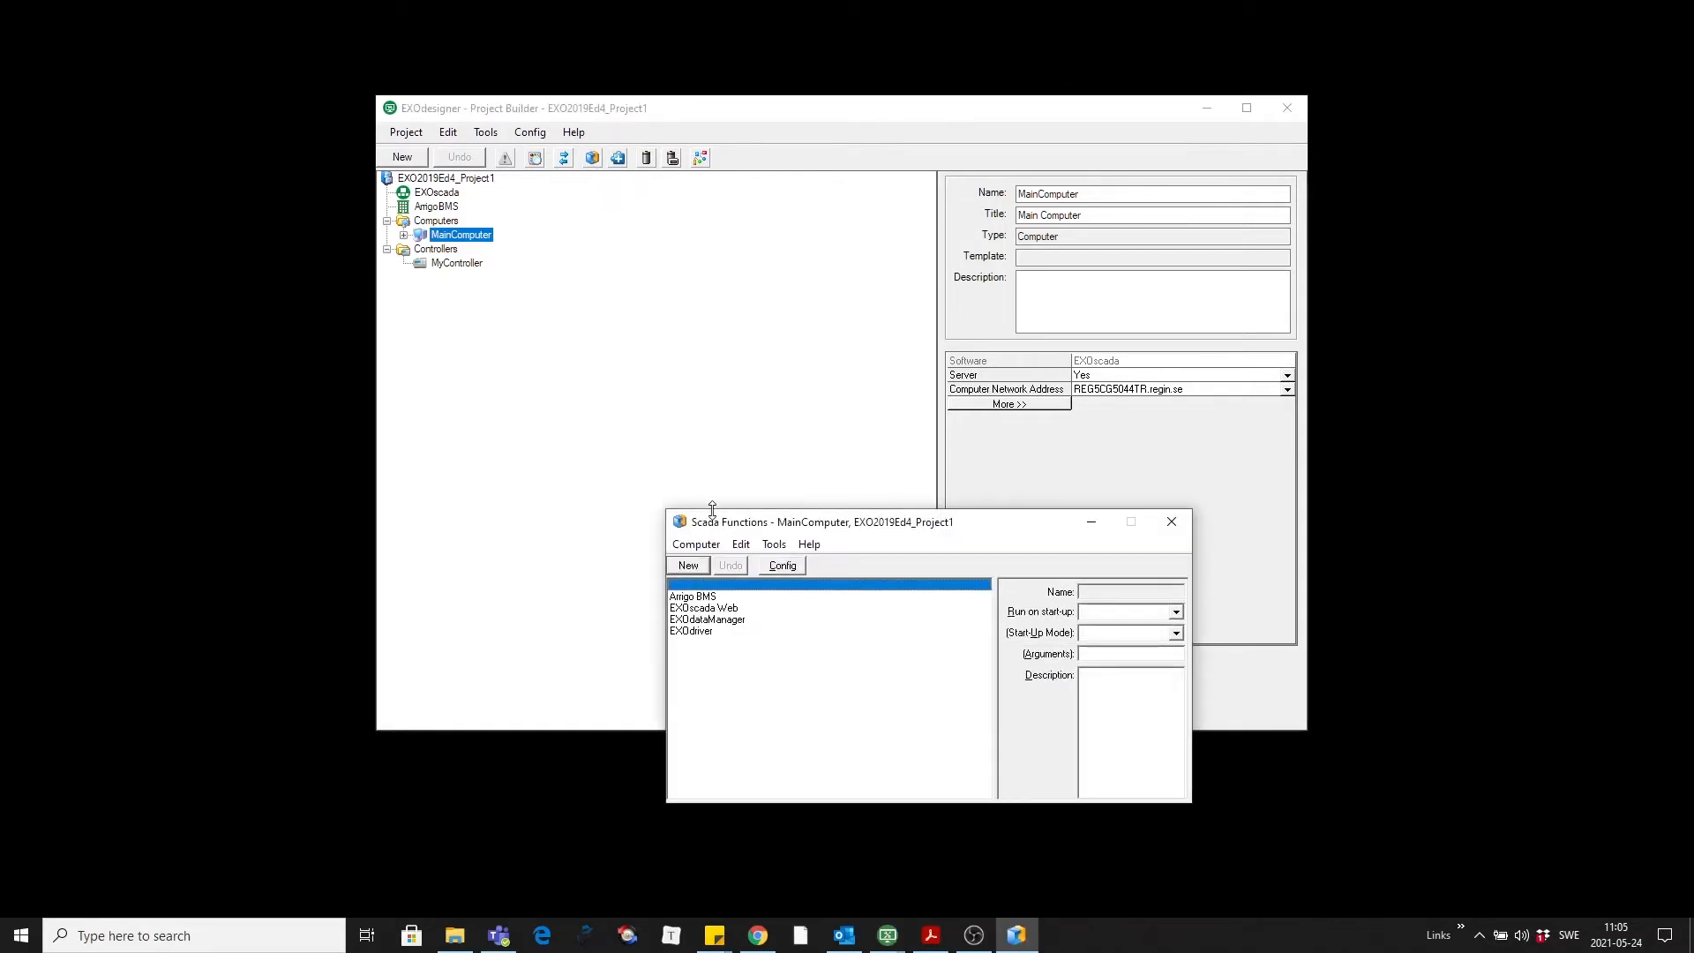
{"action": "left_click", "coordinate": [687, 565]}
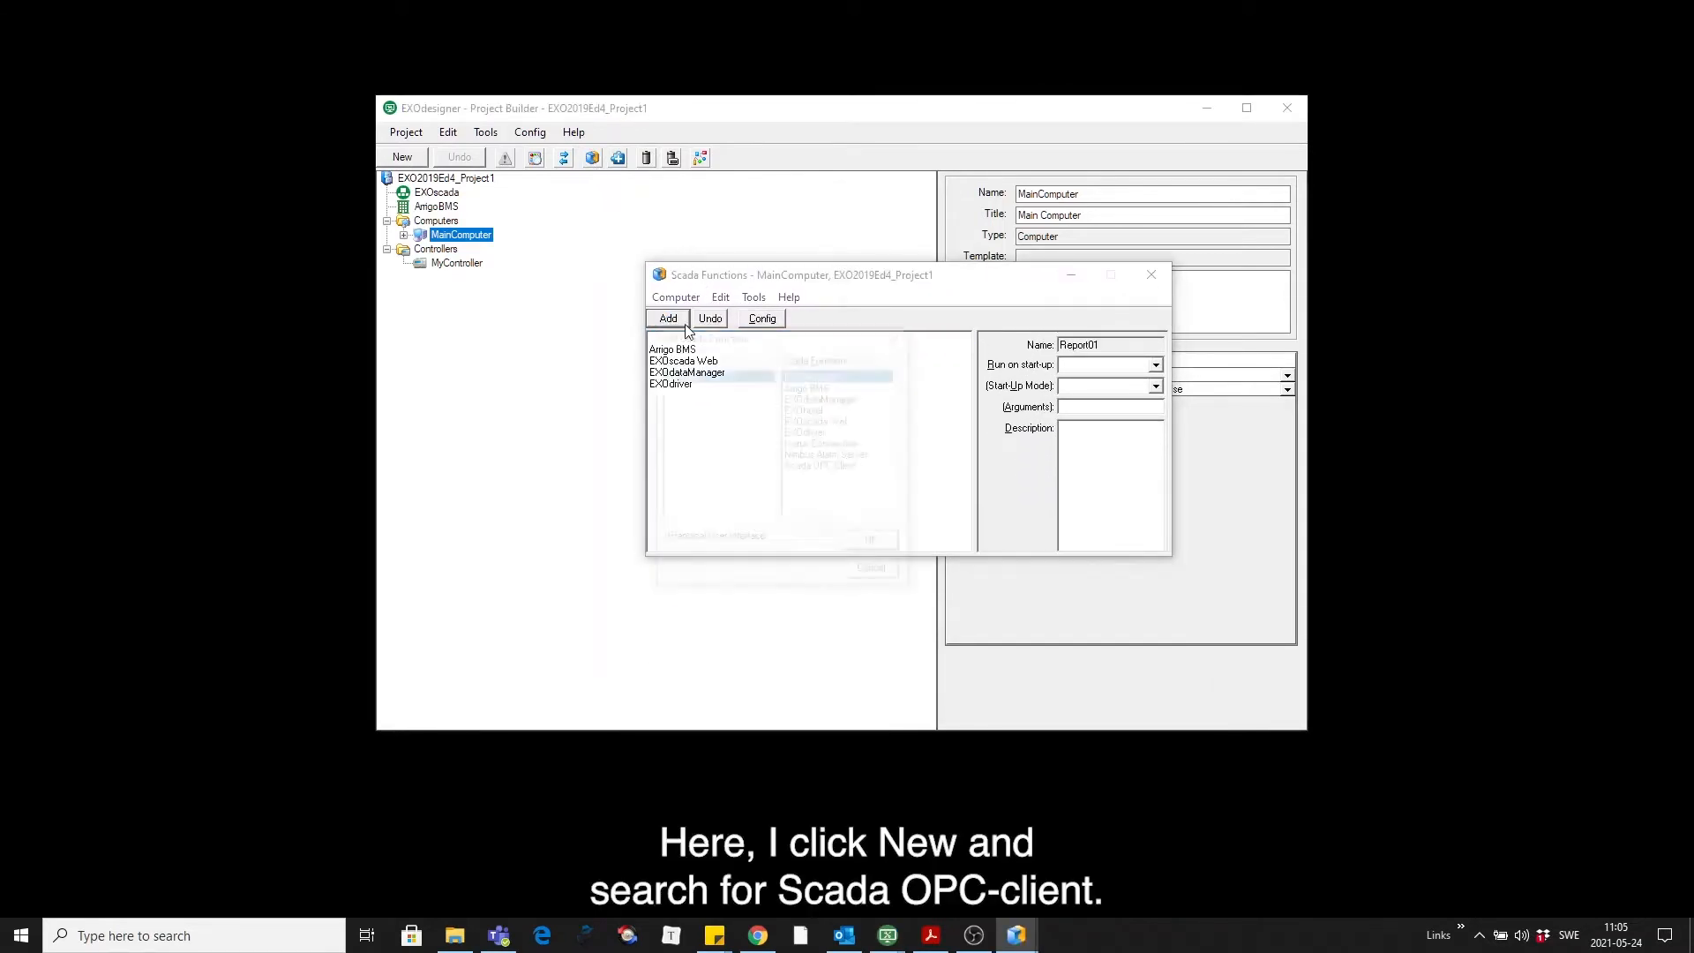
{"action": "left_click", "coordinate": [667, 318]}
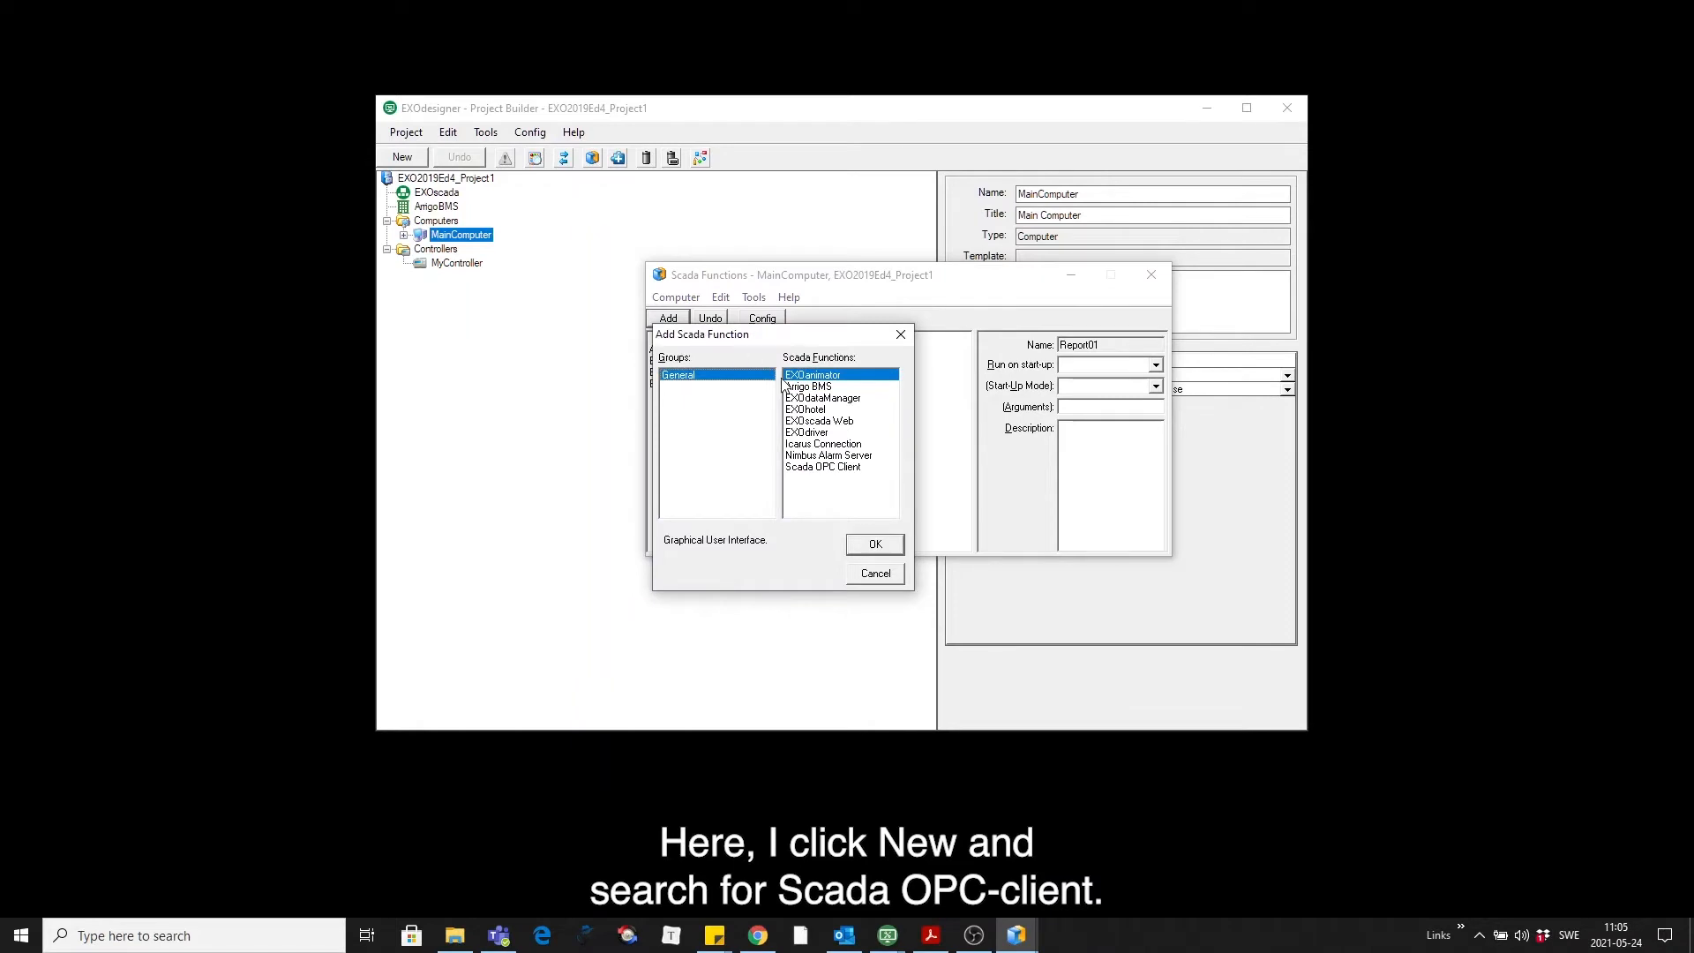
{"action": "left_click", "coordinate": [822, 466]}
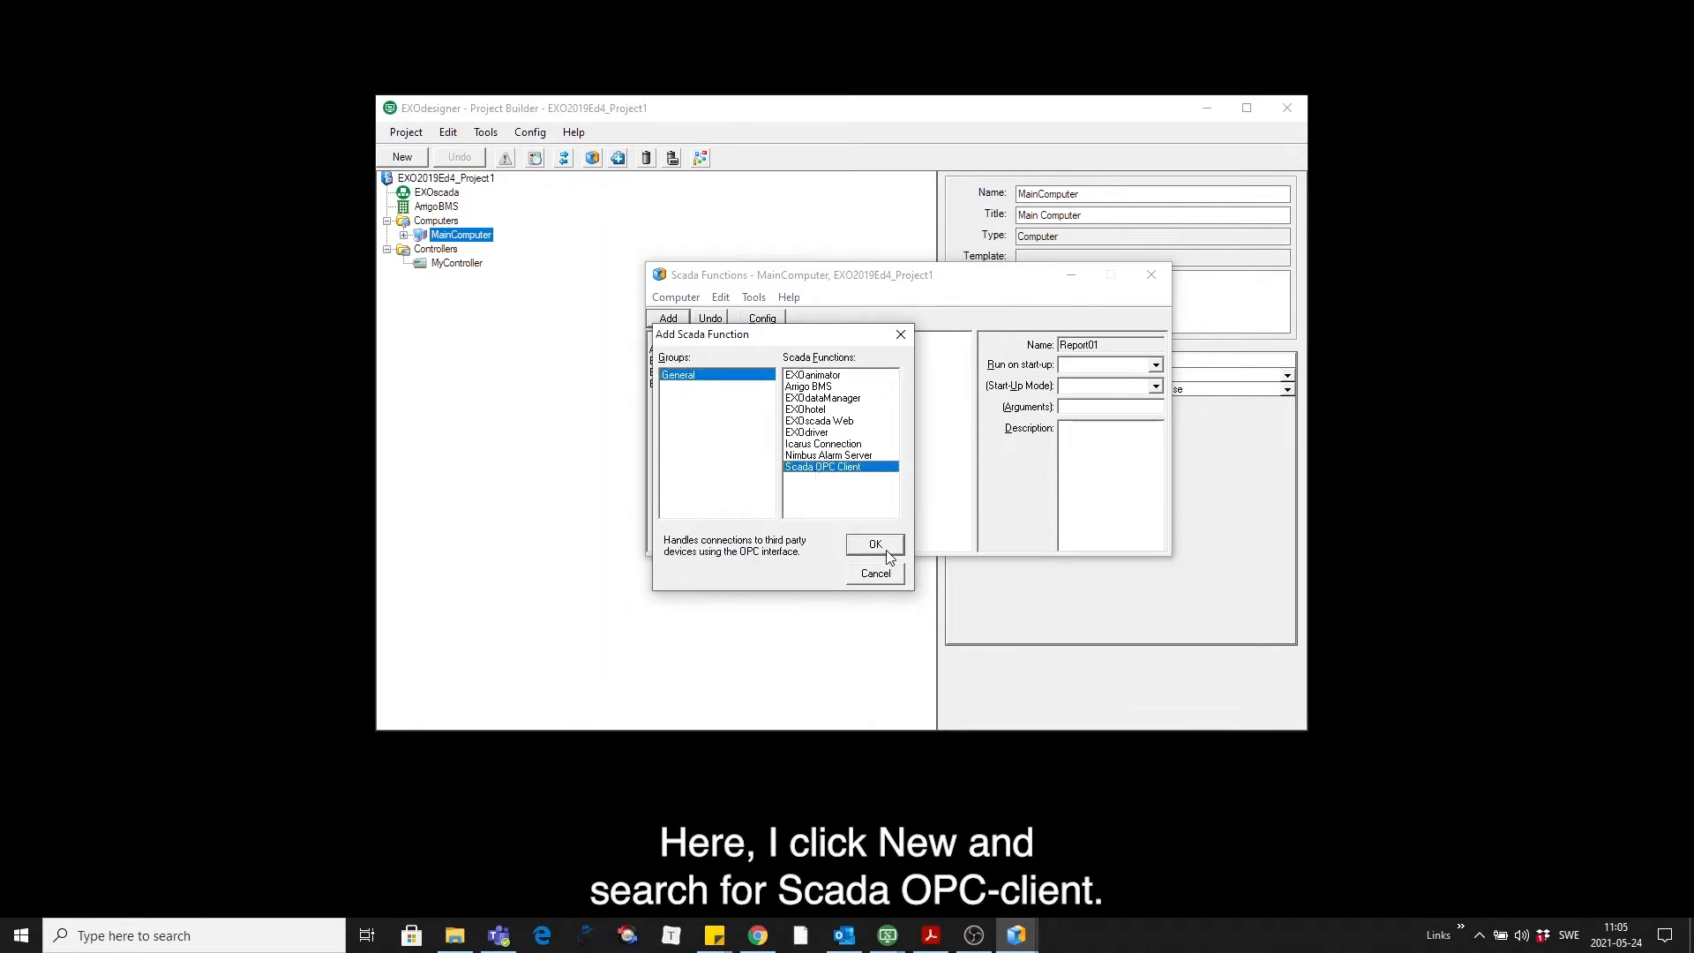
{"action": "left_click", "coordinate": [873, 543]}
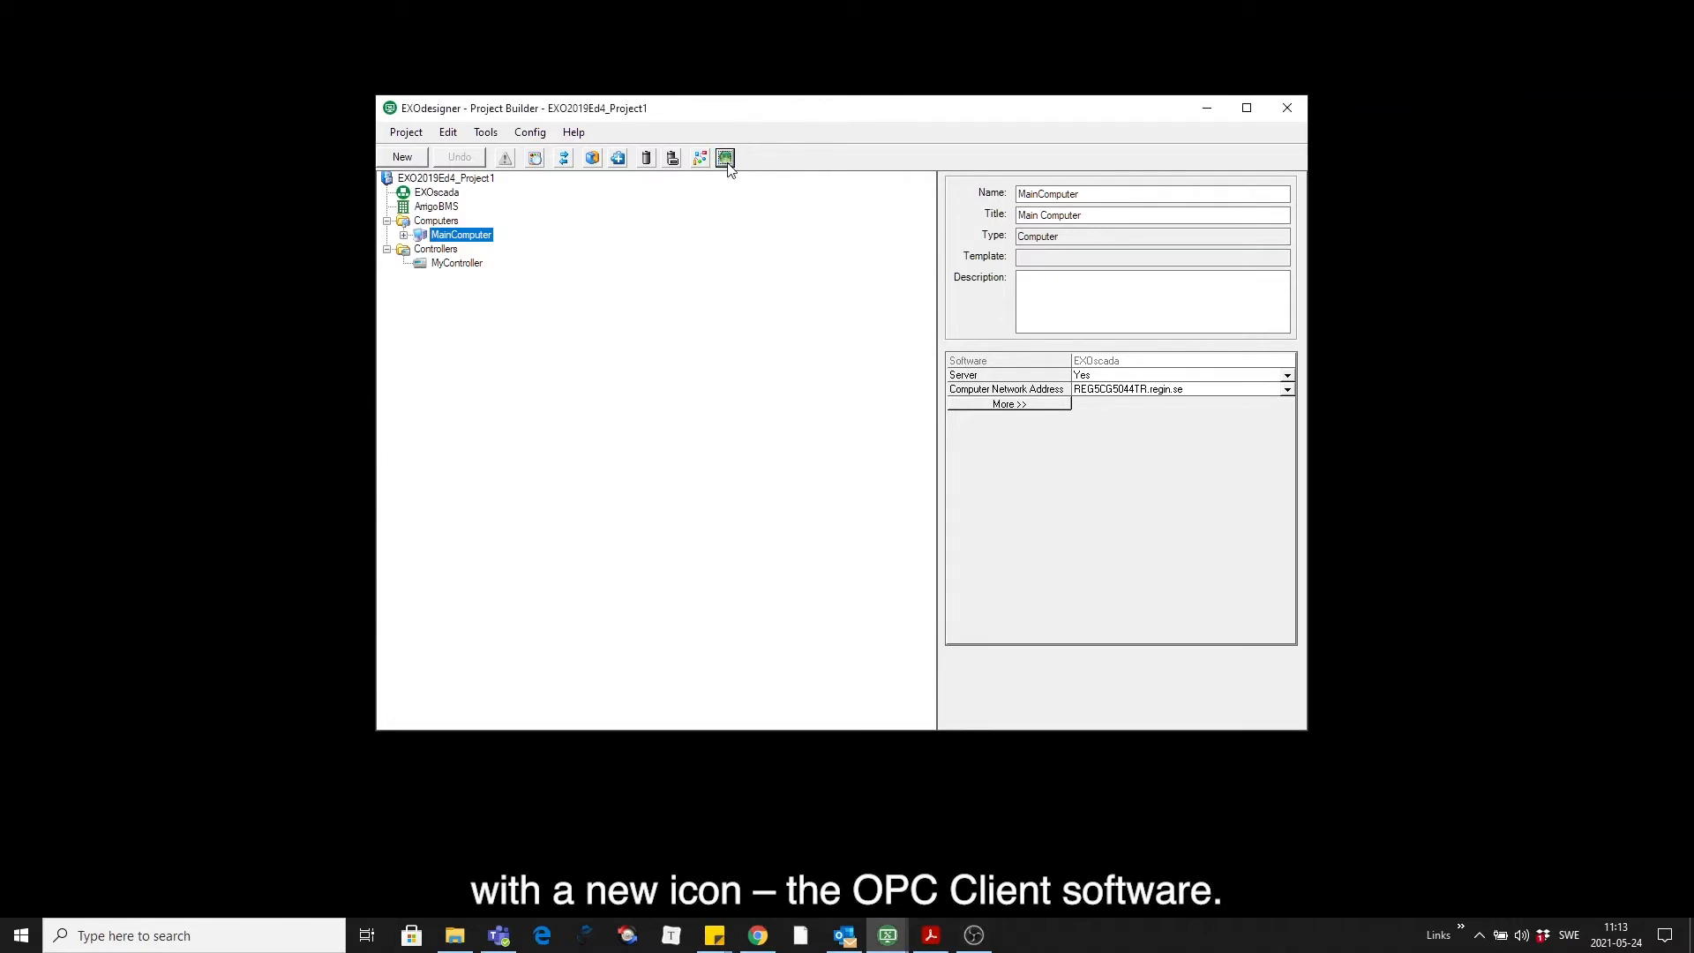
- Add a new OPC server from the BACnet template under MainComputer's Scada OPC Client
{"action": "left_click", "coordinate": [725, 157]}
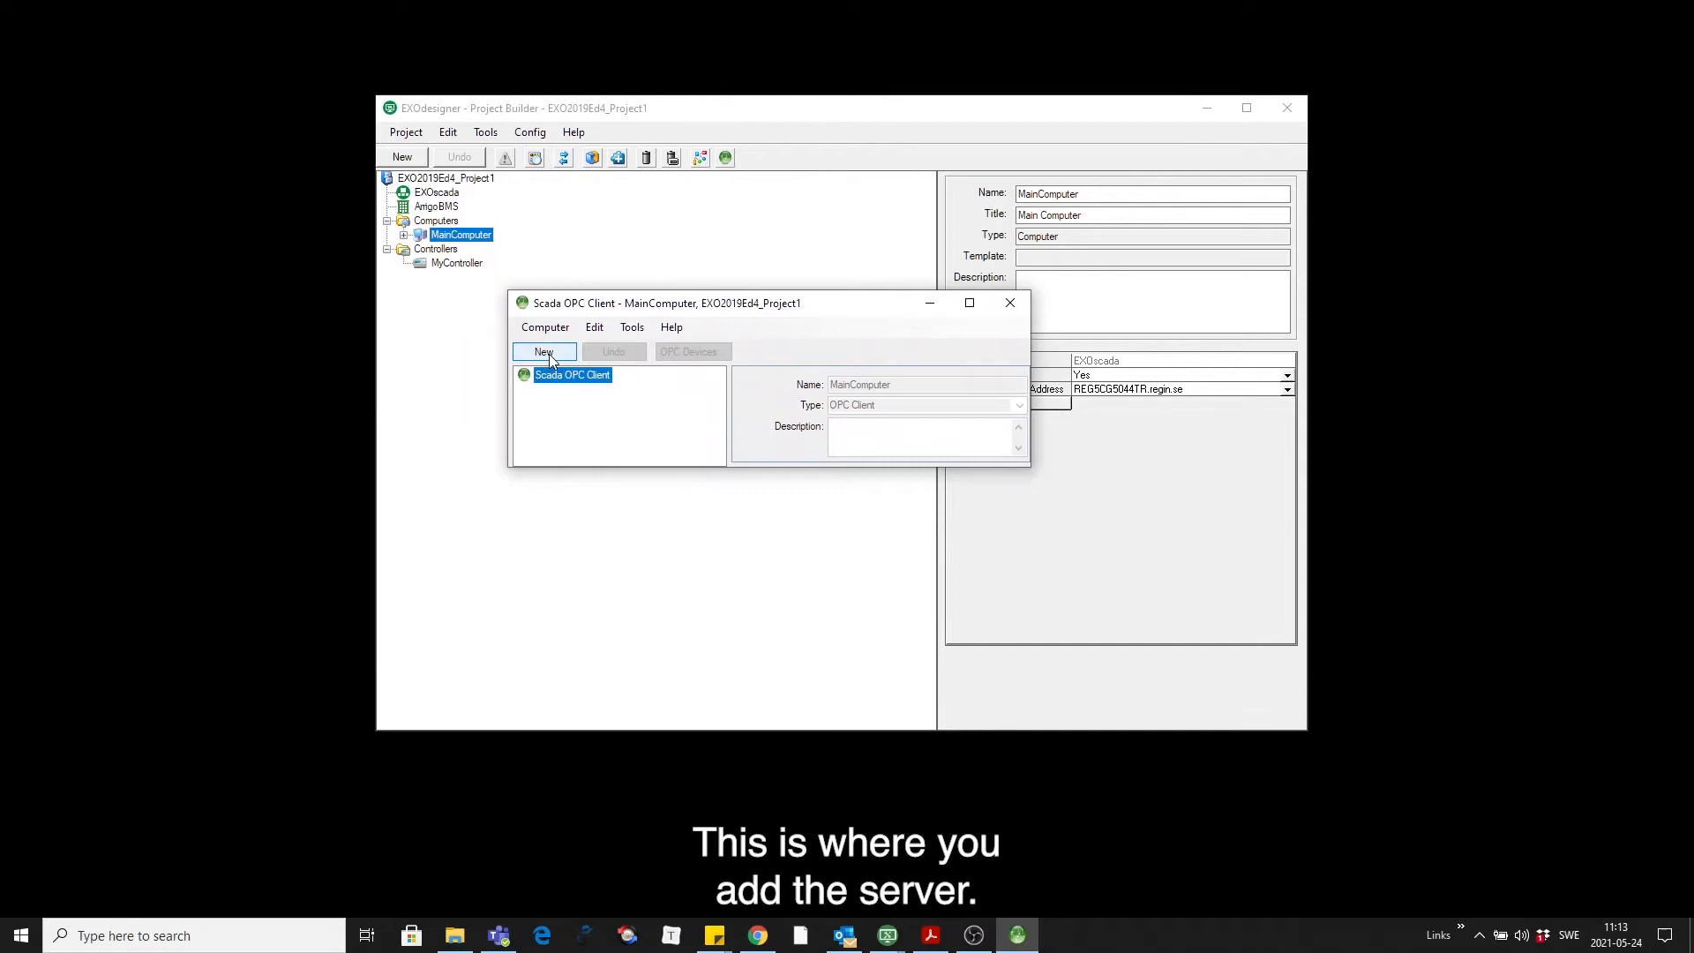
{"action": "left_click", "coordinate": [543, 351]}
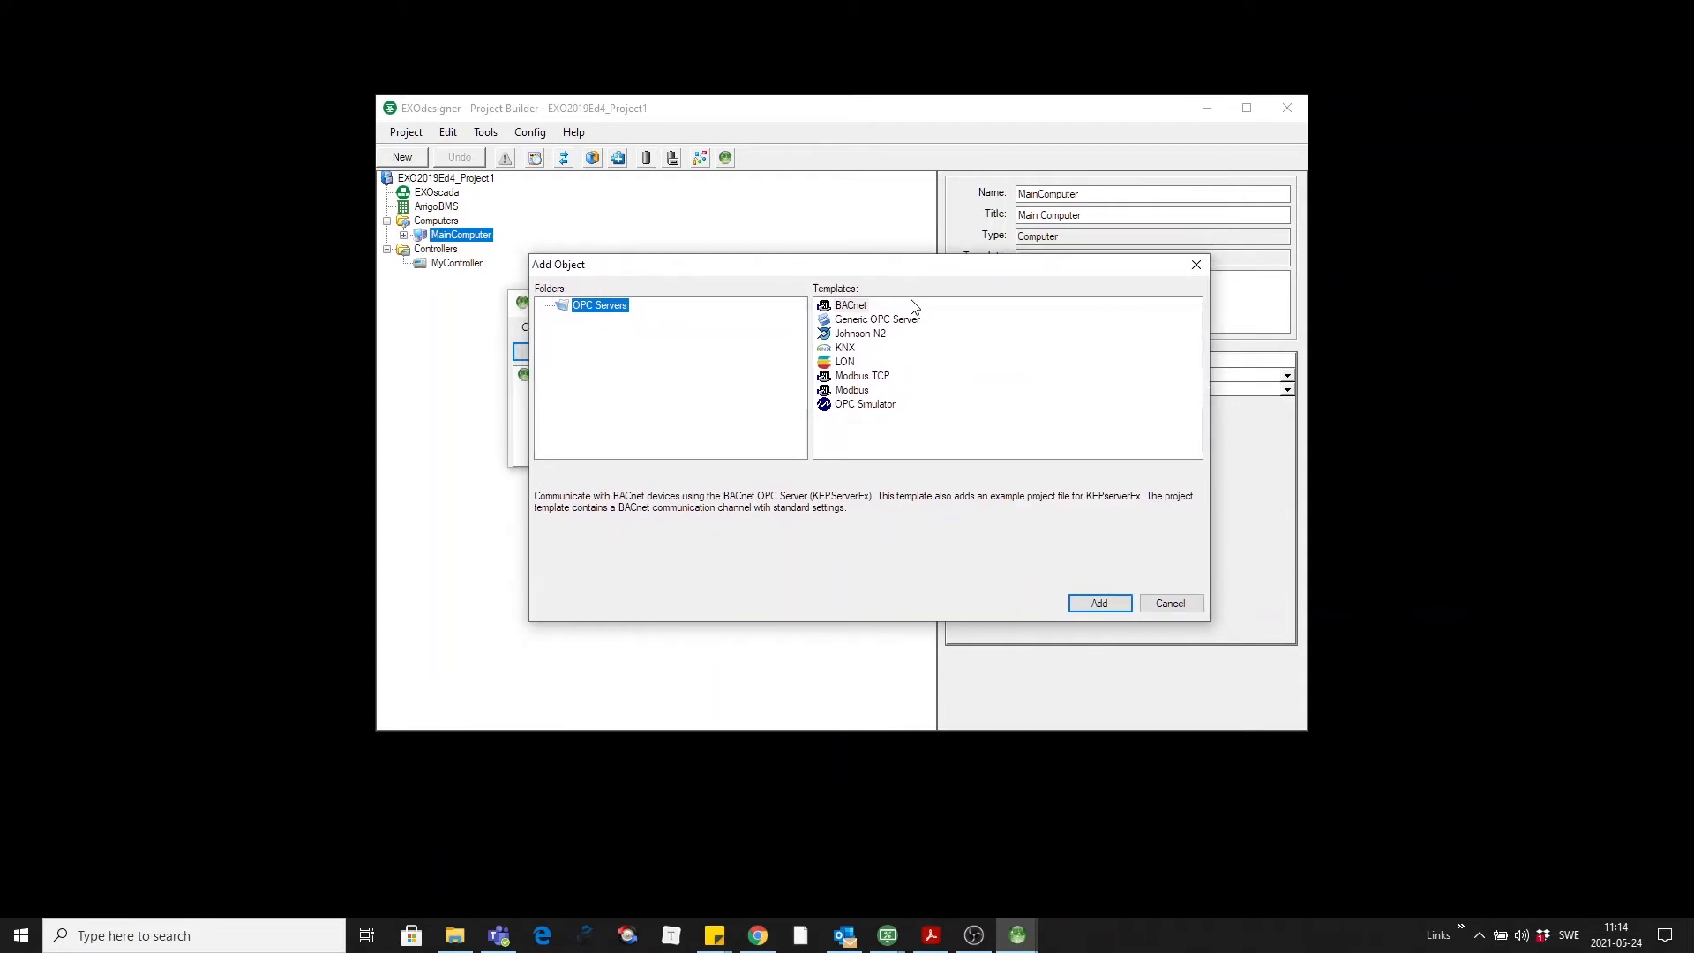
{"action": "left_click", "coordinate": [850, 306]}
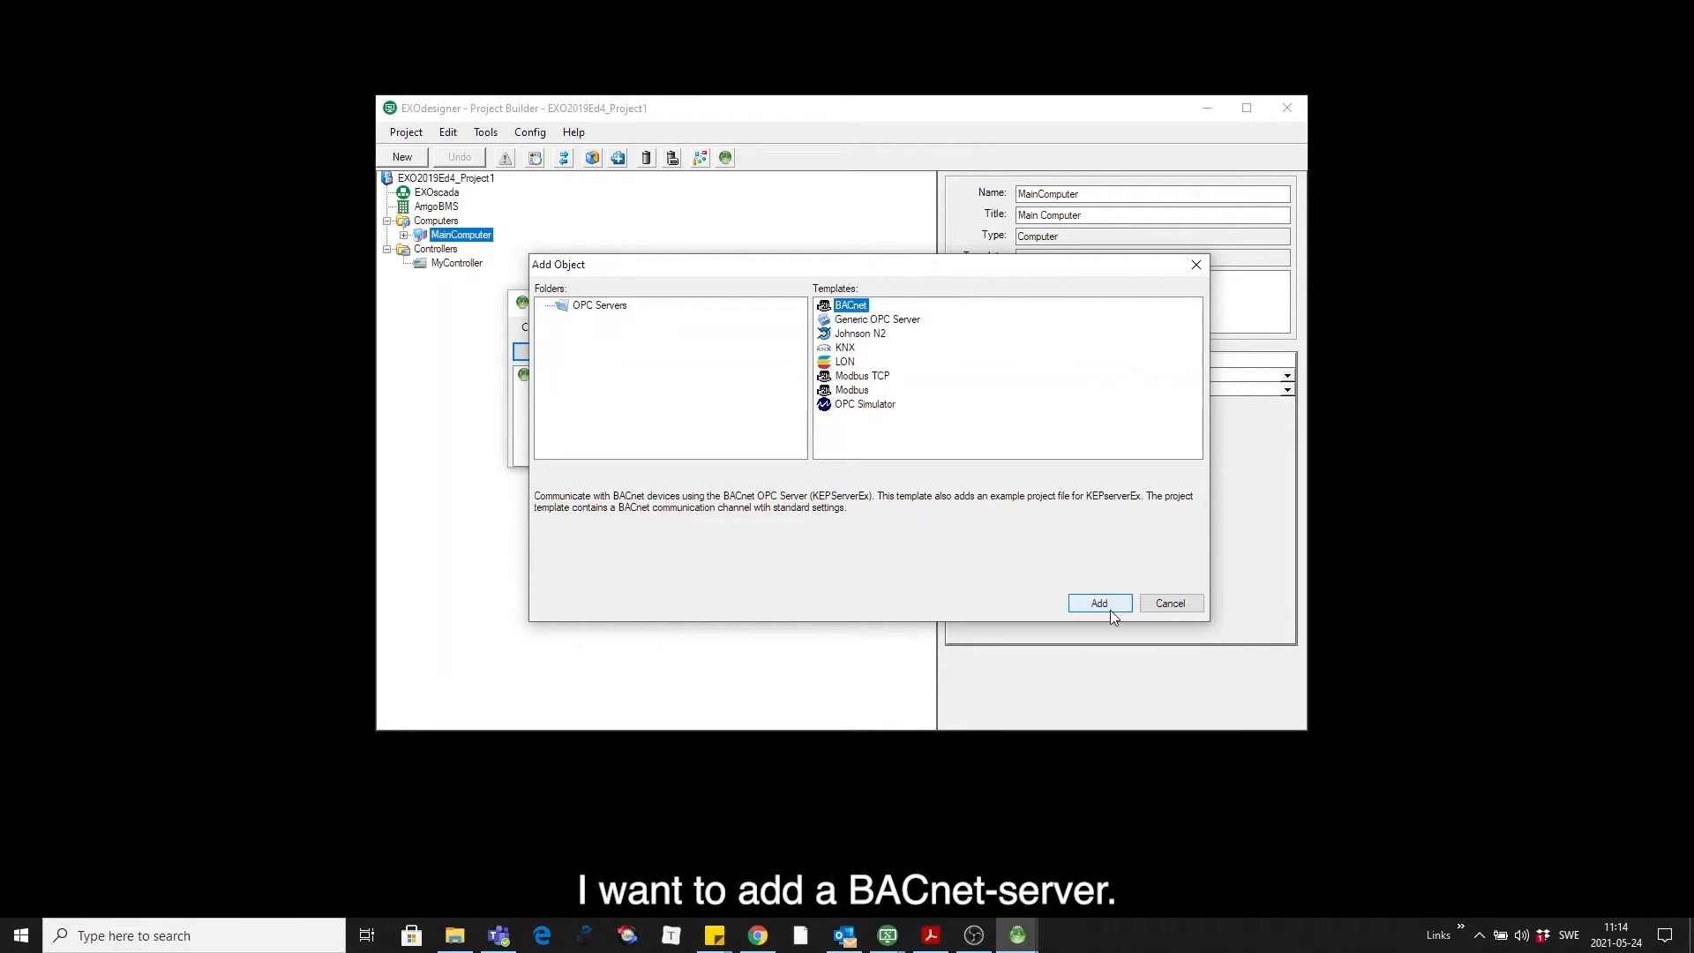
{"action": "left_click", "coordinate": [1098, 604]}
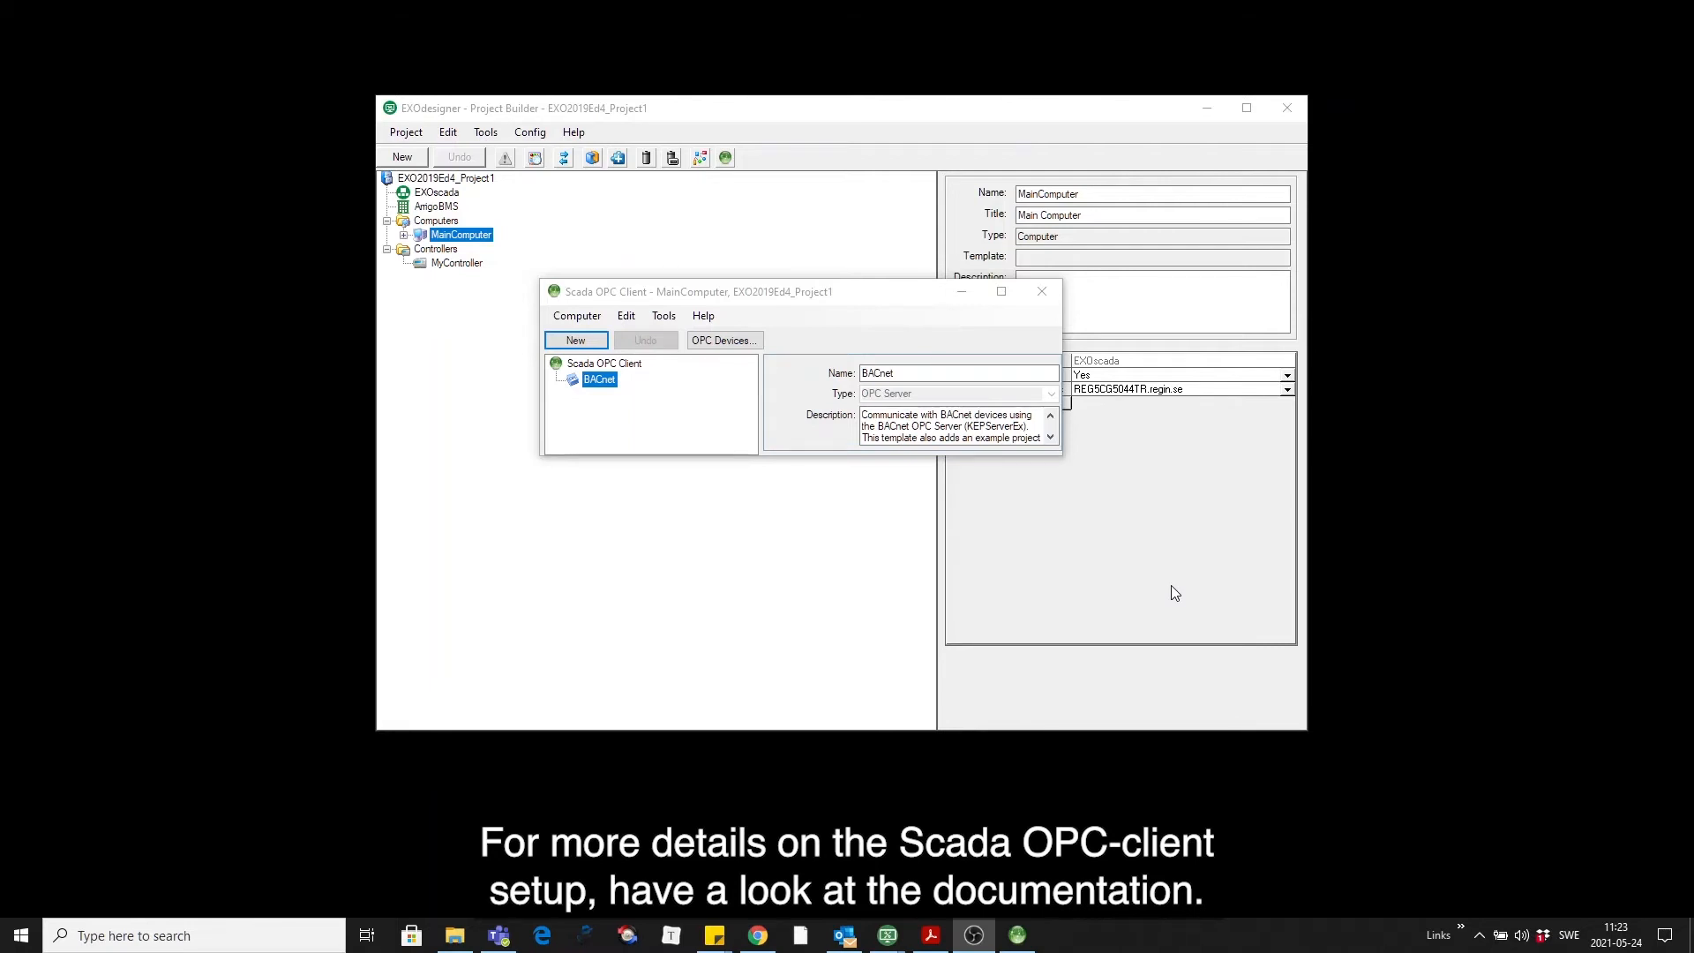
{"action": "mouse_move", "coordinate": [453, 935]}
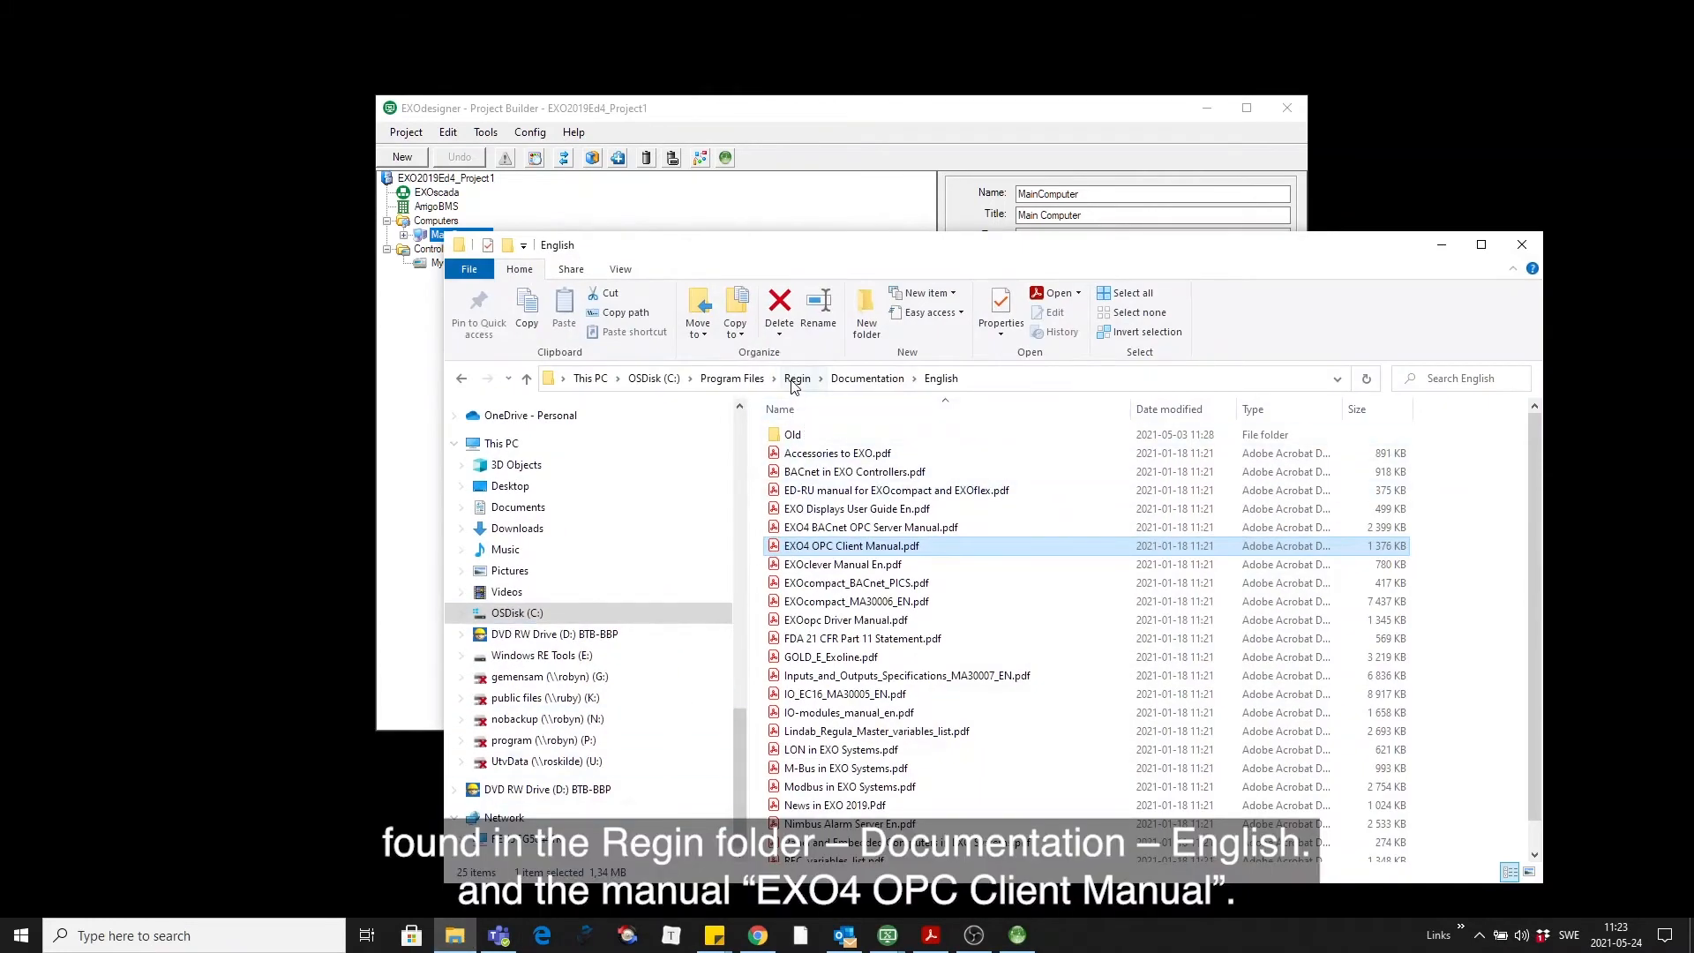
{"action": "mouse_move", "coordinate": [866, 378]}
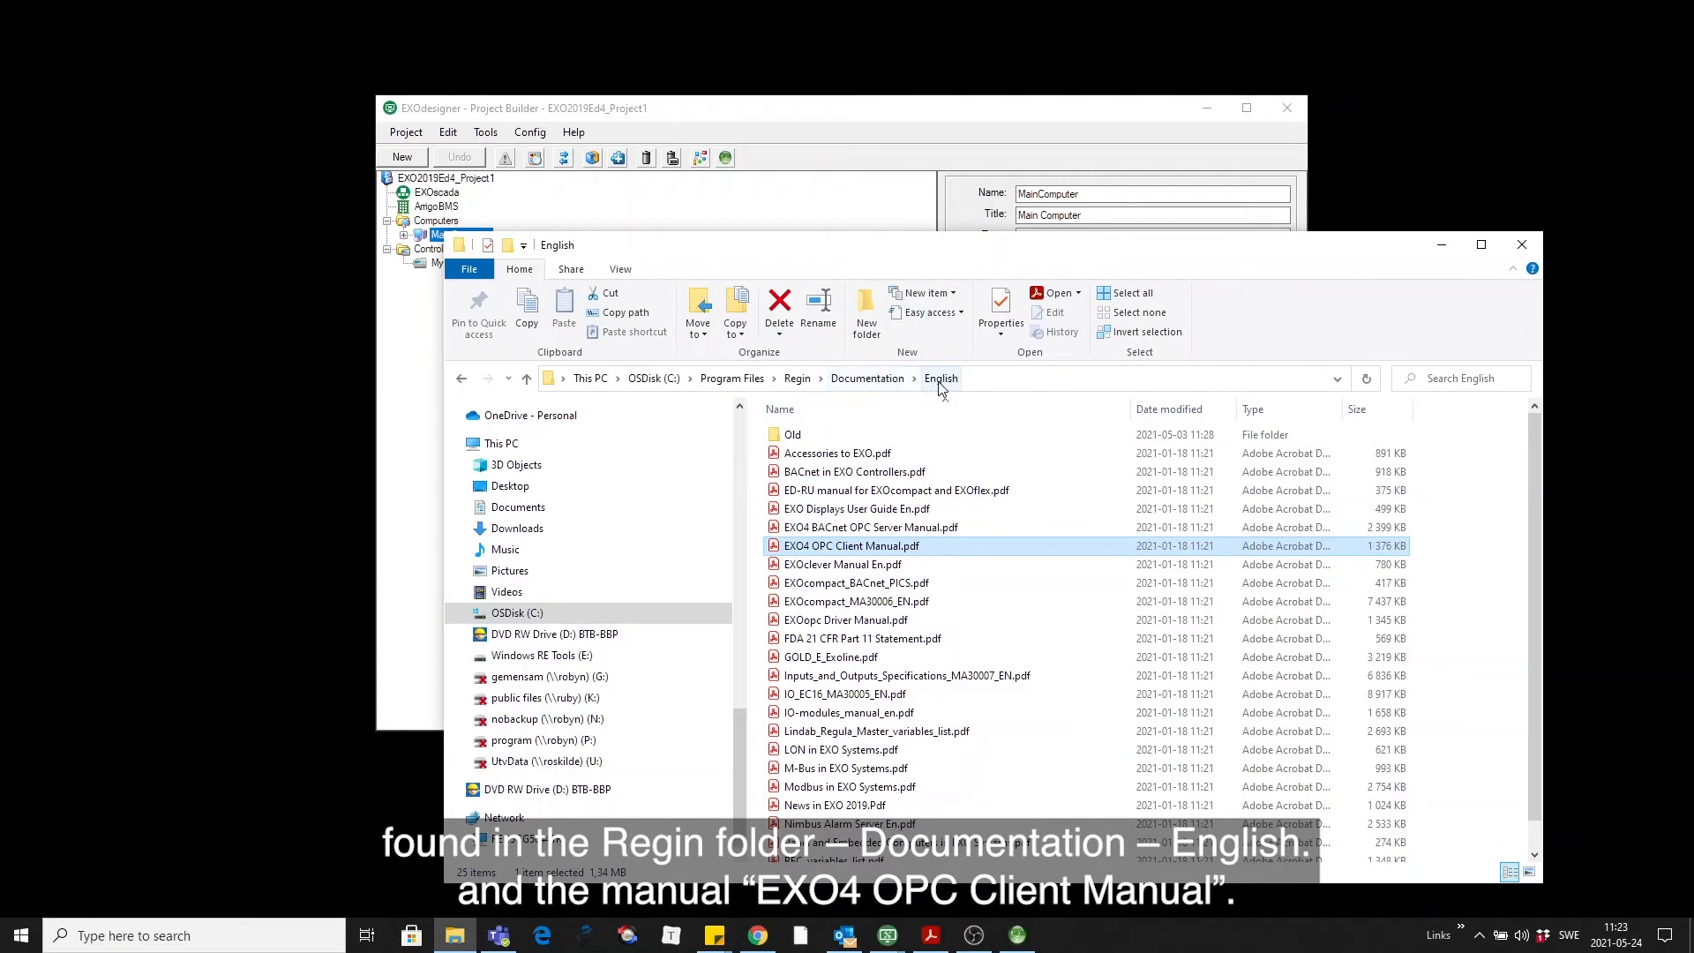
{"action": "mouse_move", "coordinate": [826, 550]}
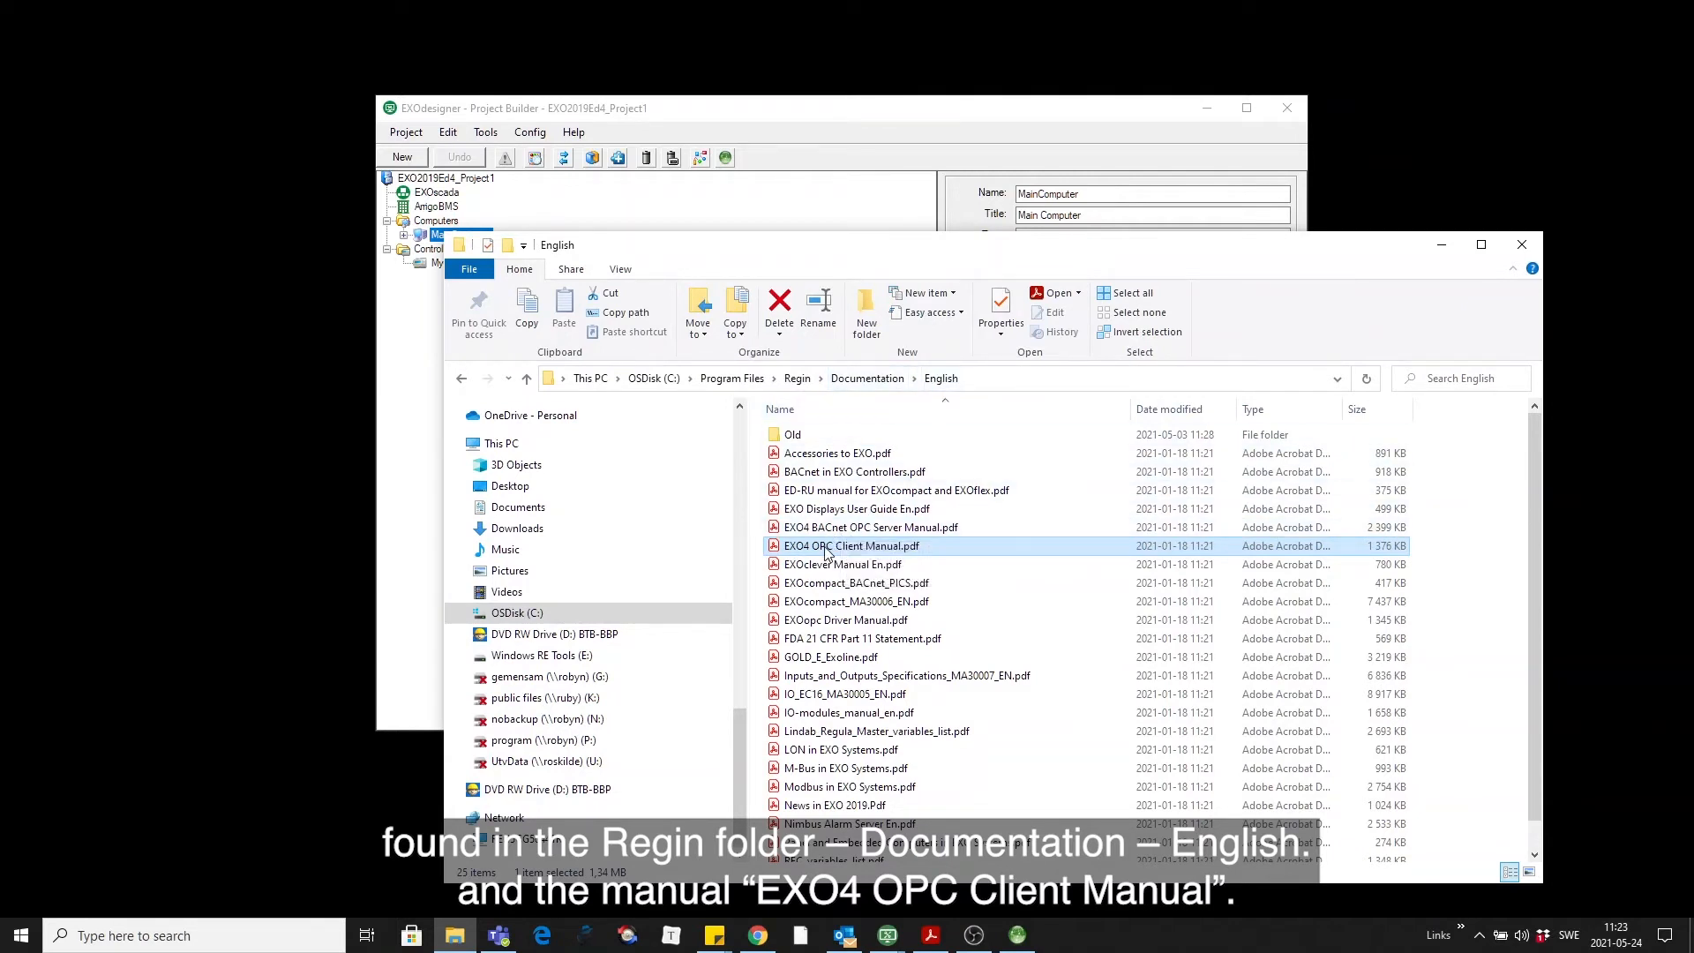
{"action": "mouse_move", "coordinate": [850, 545]}
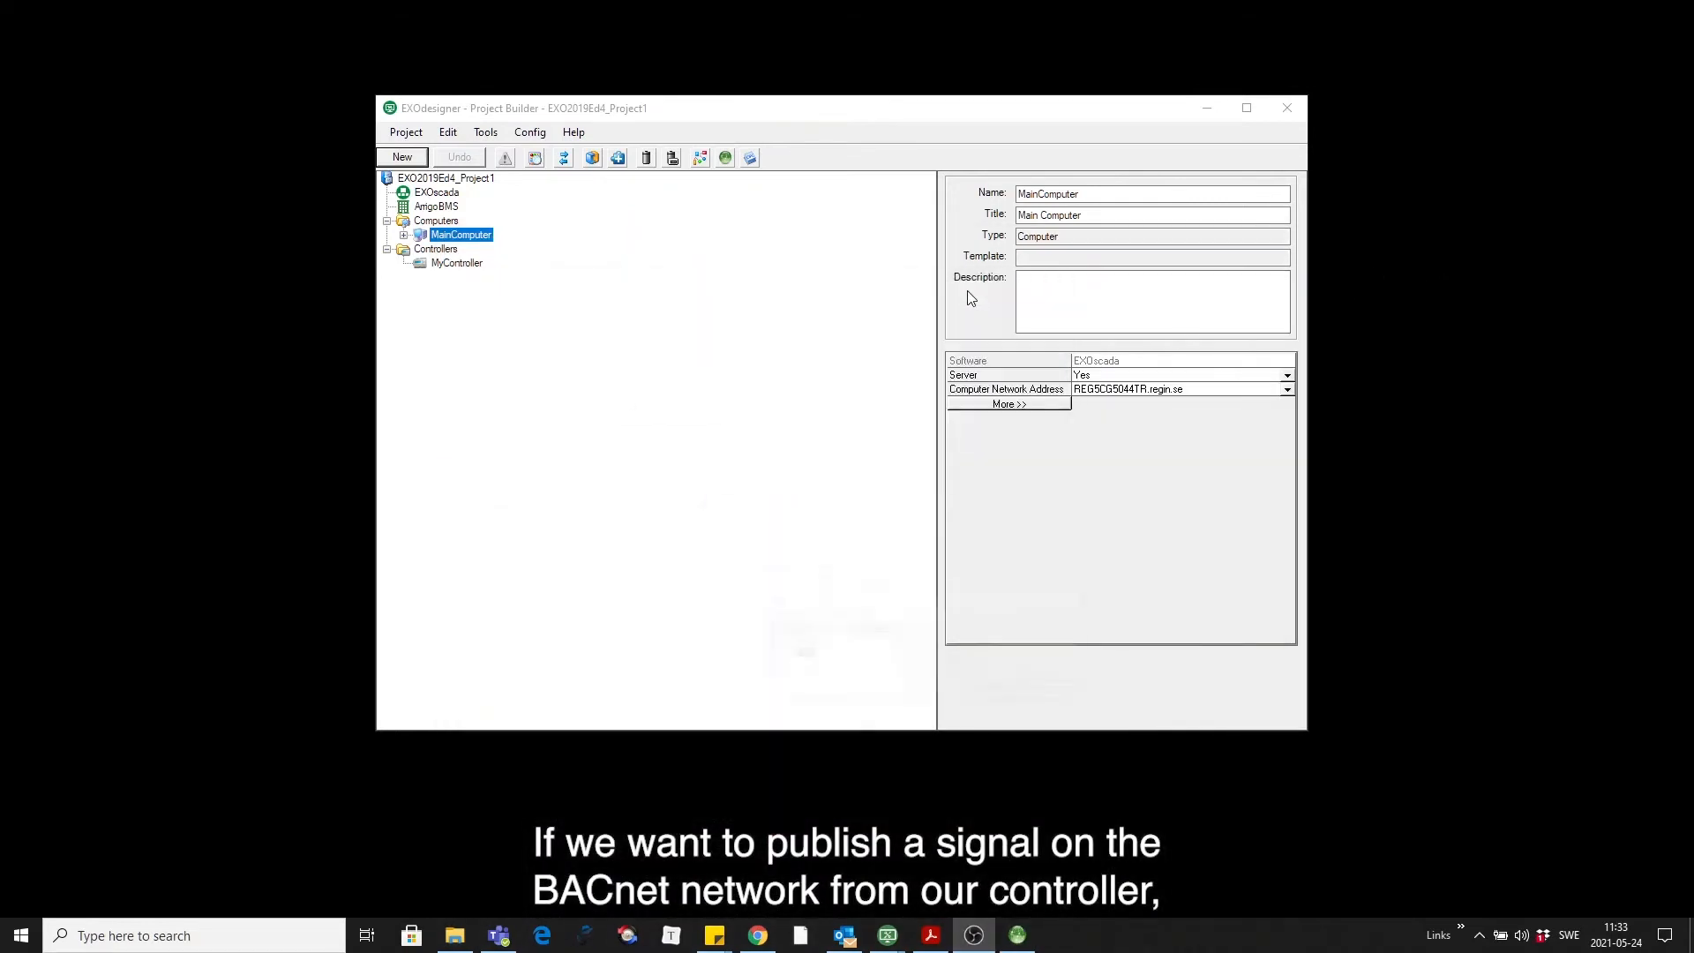
{"action": "mouse_move", "coordinate": [464, 289]}
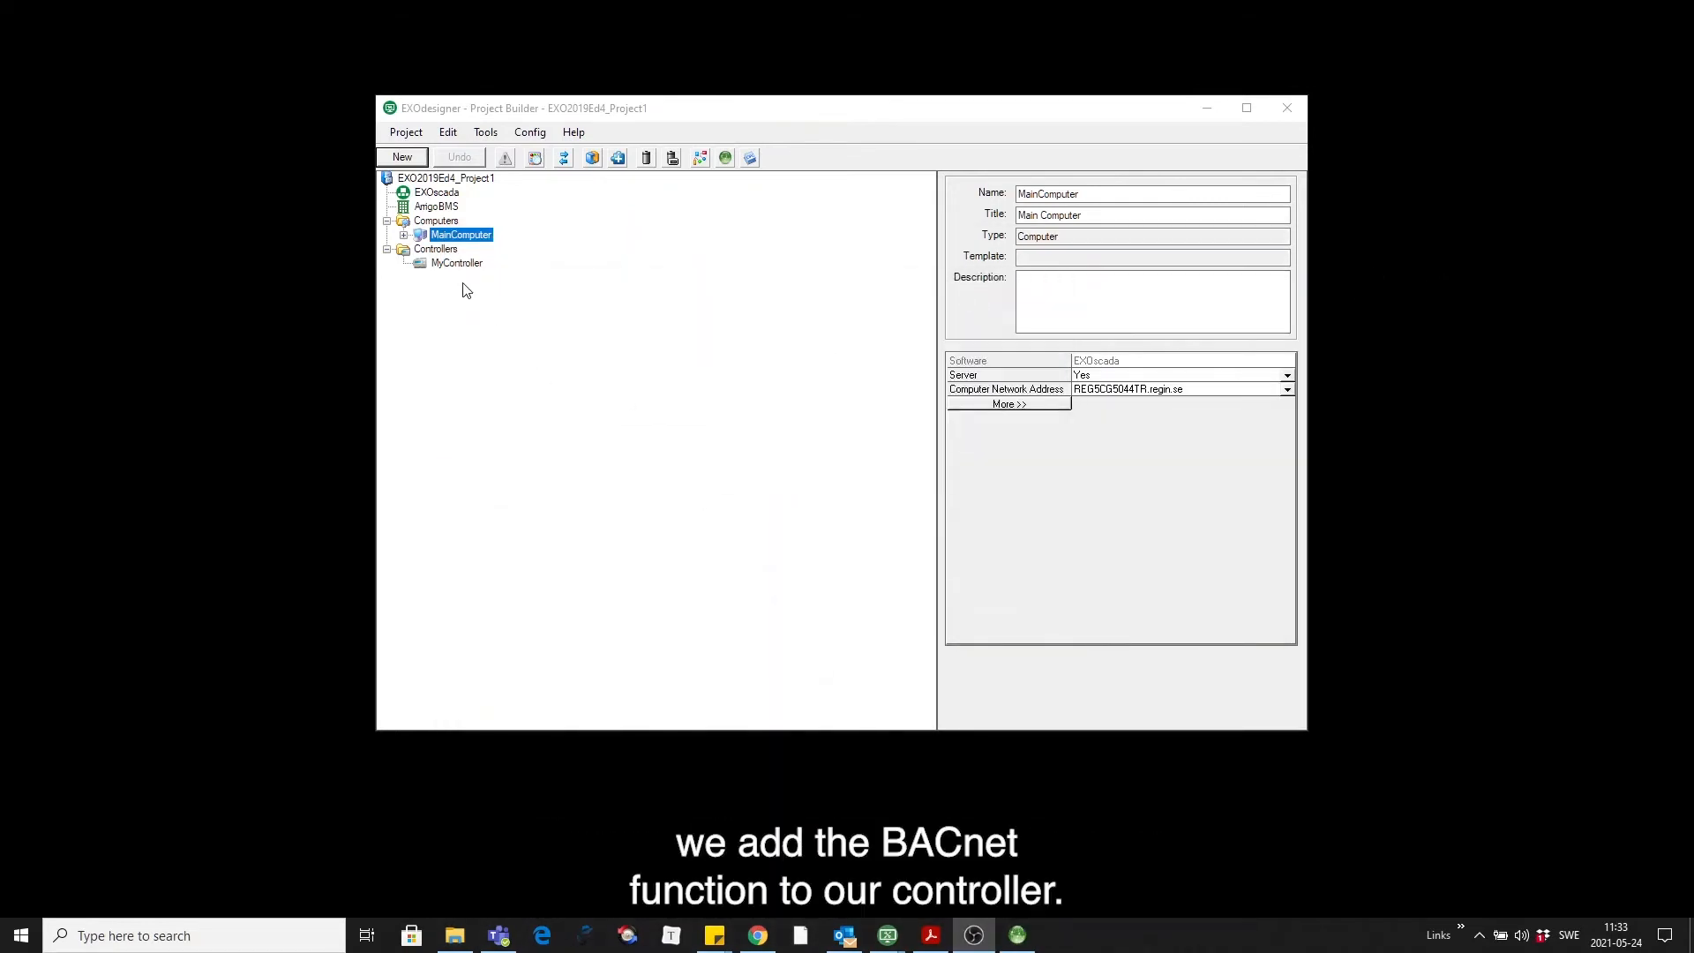
- Add the BACnet standard function to MyController's function list via Config > Add/Remove Functions
{"action": "left_click", "coordinate": [455, 263]}
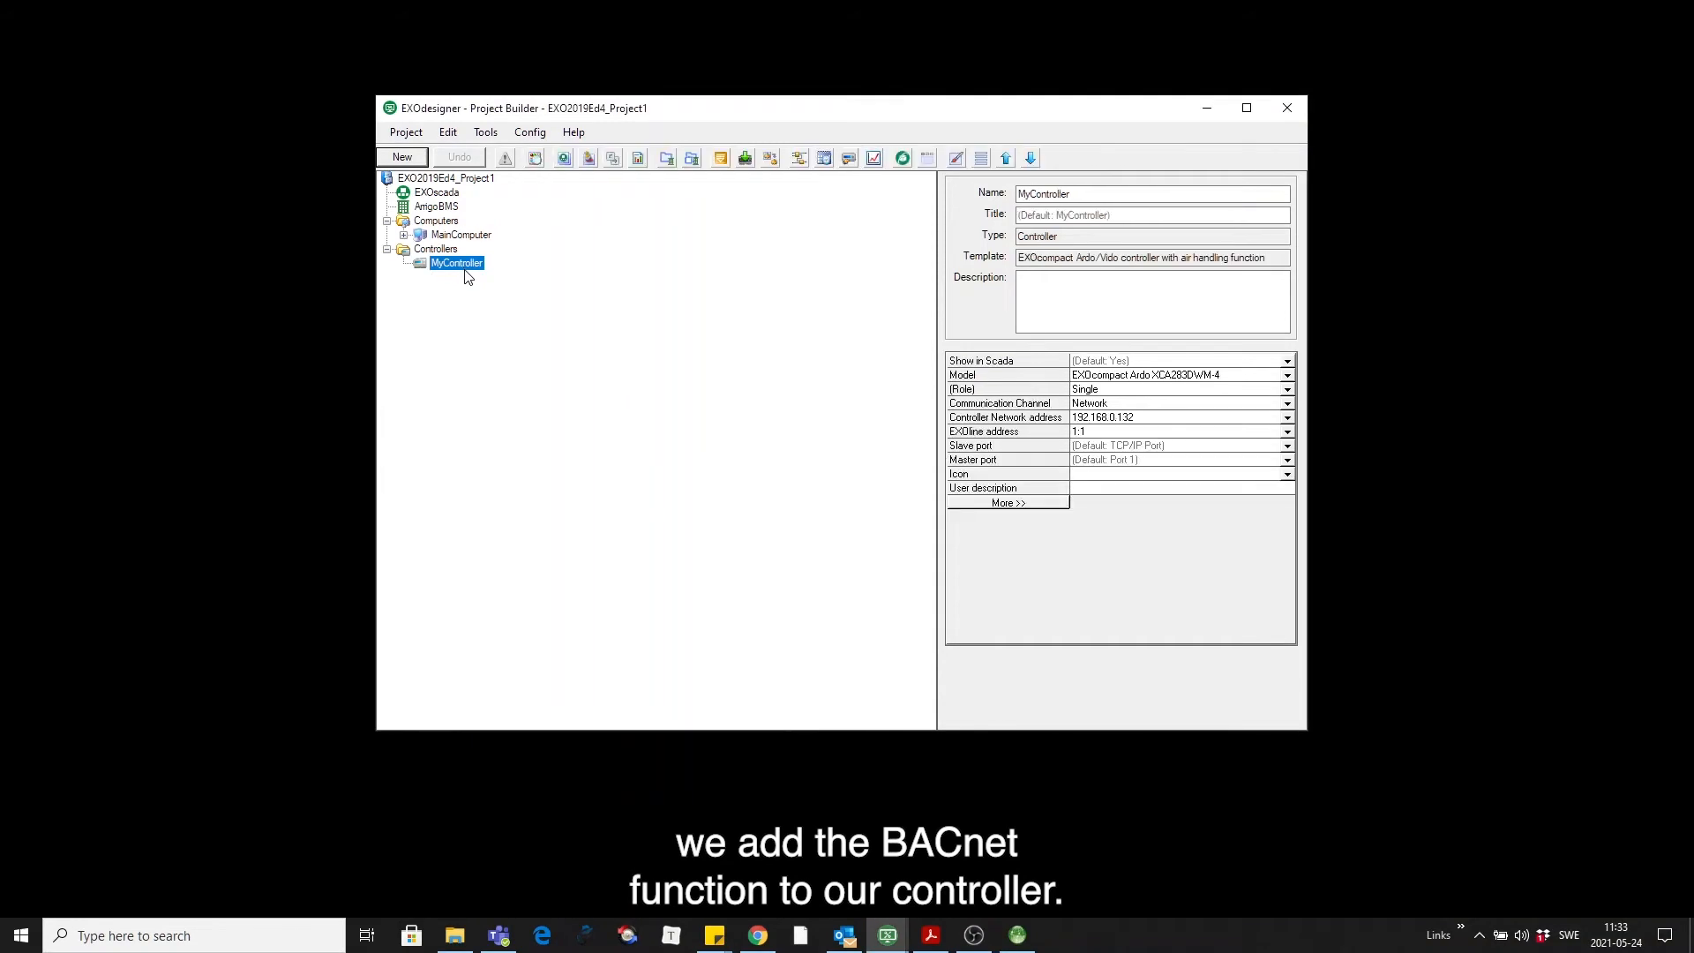
{"action": "left_click", "coordinate": [529, 132]}
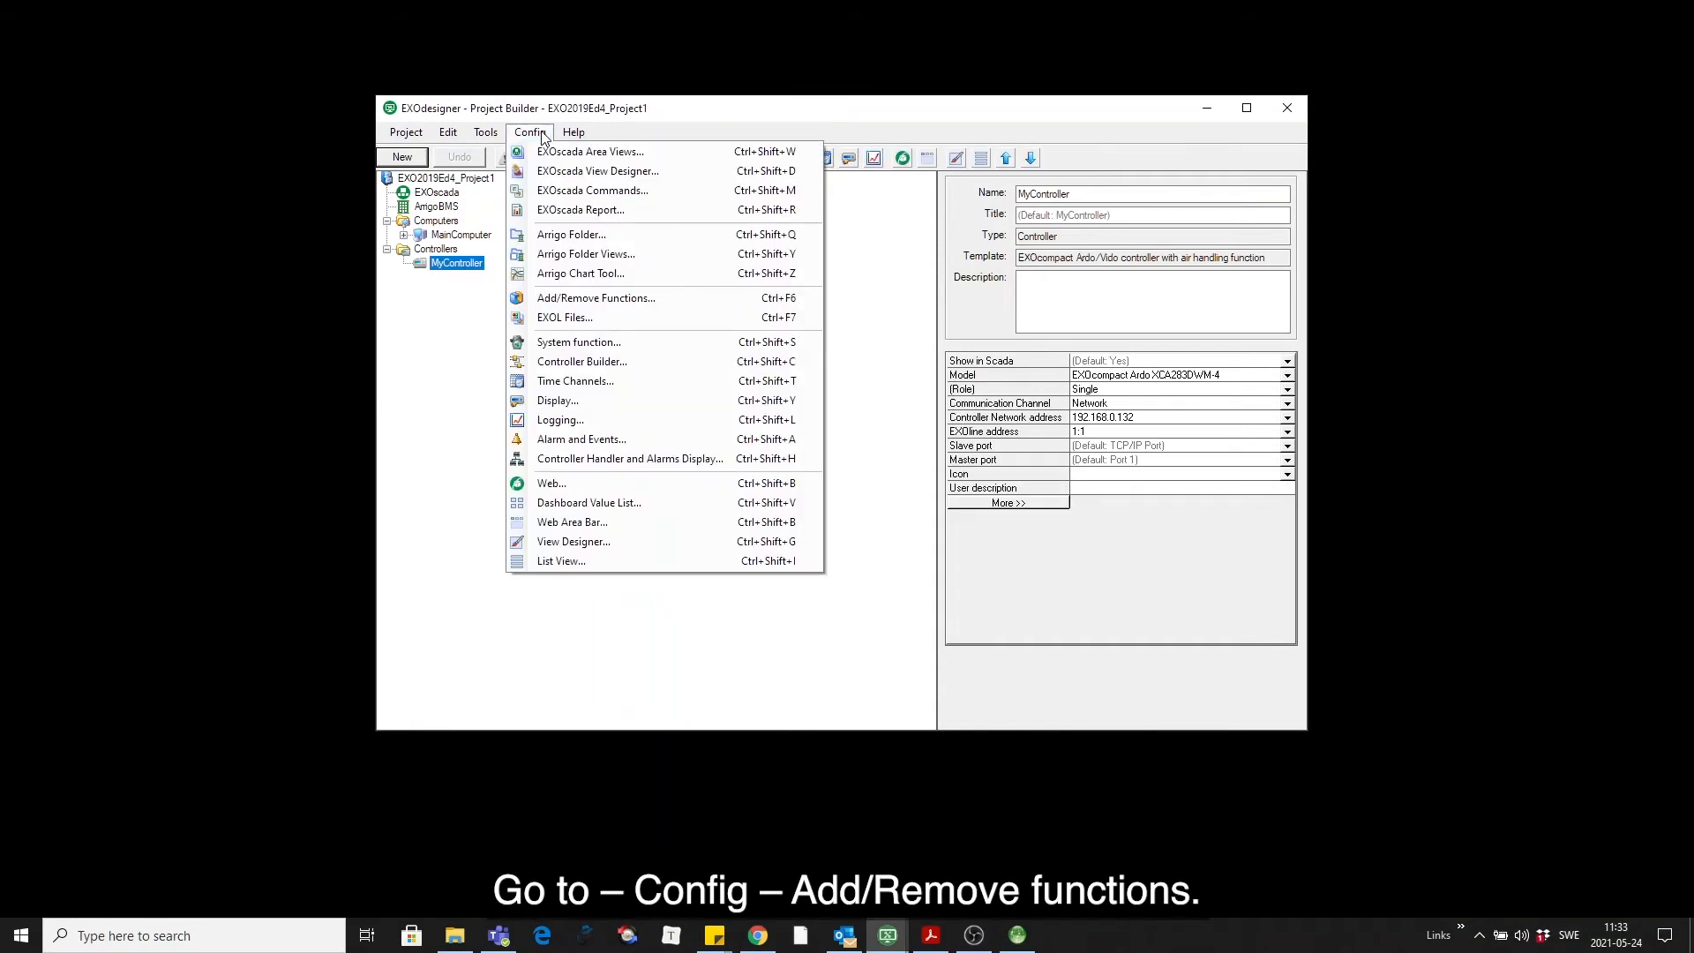
{"action": "mouse_move", "coordinate": [595, 297]}
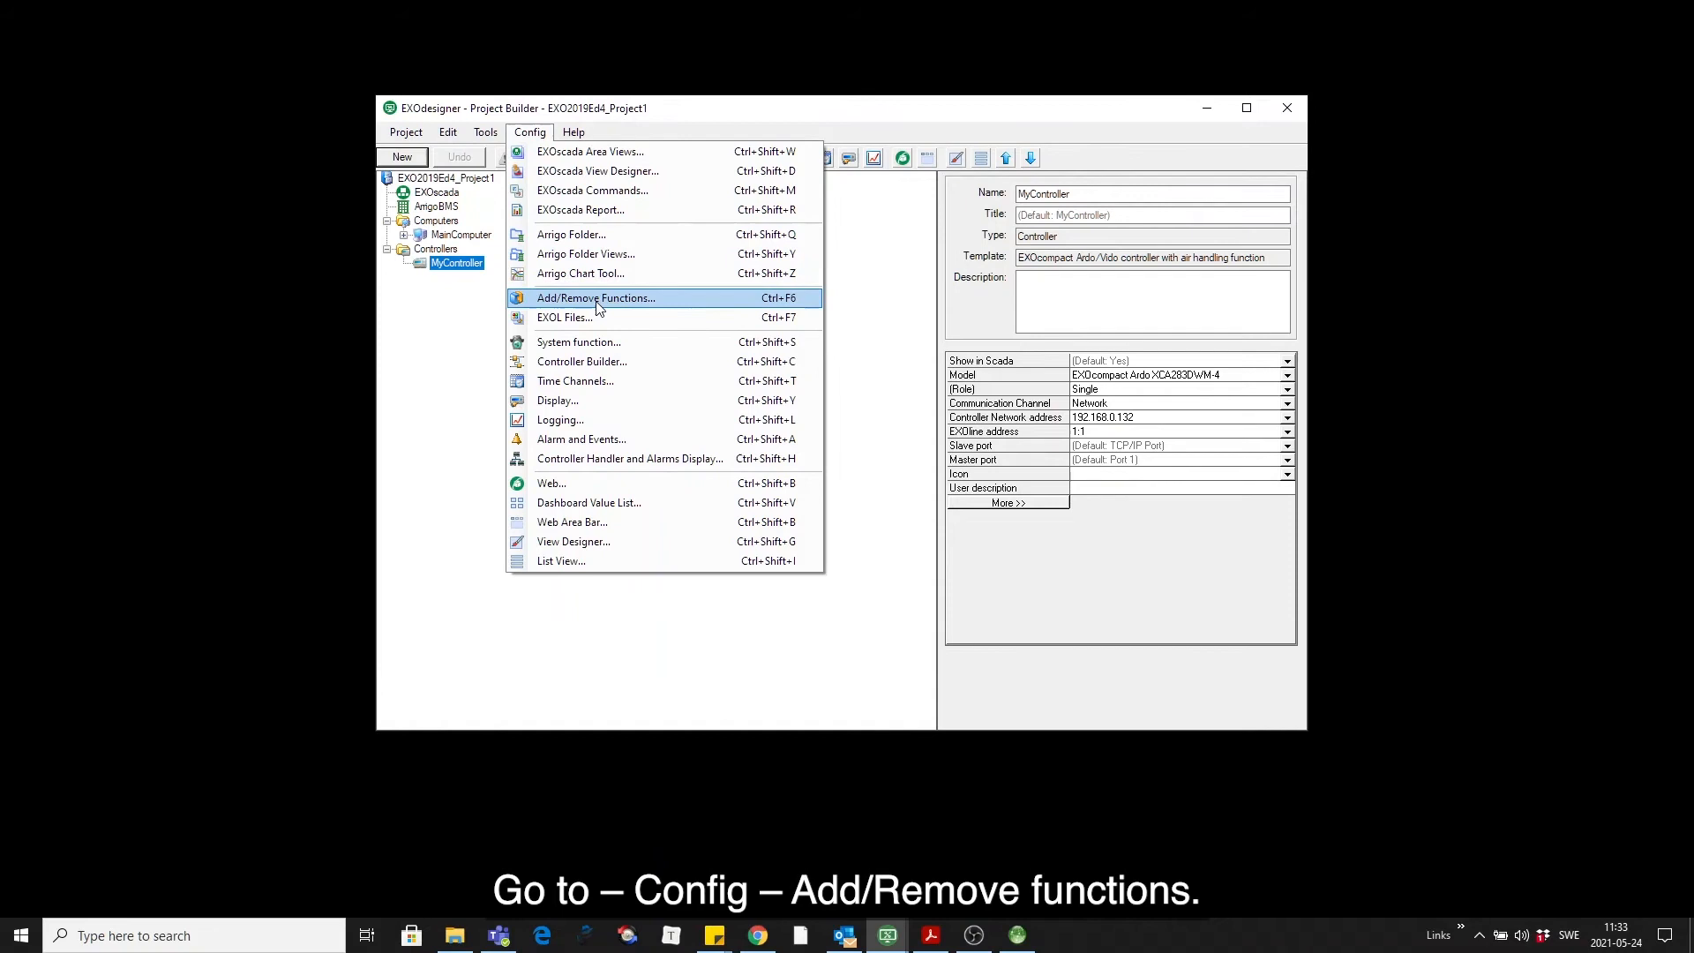
{"action": "left_click", "coordinate": [595, 296]}
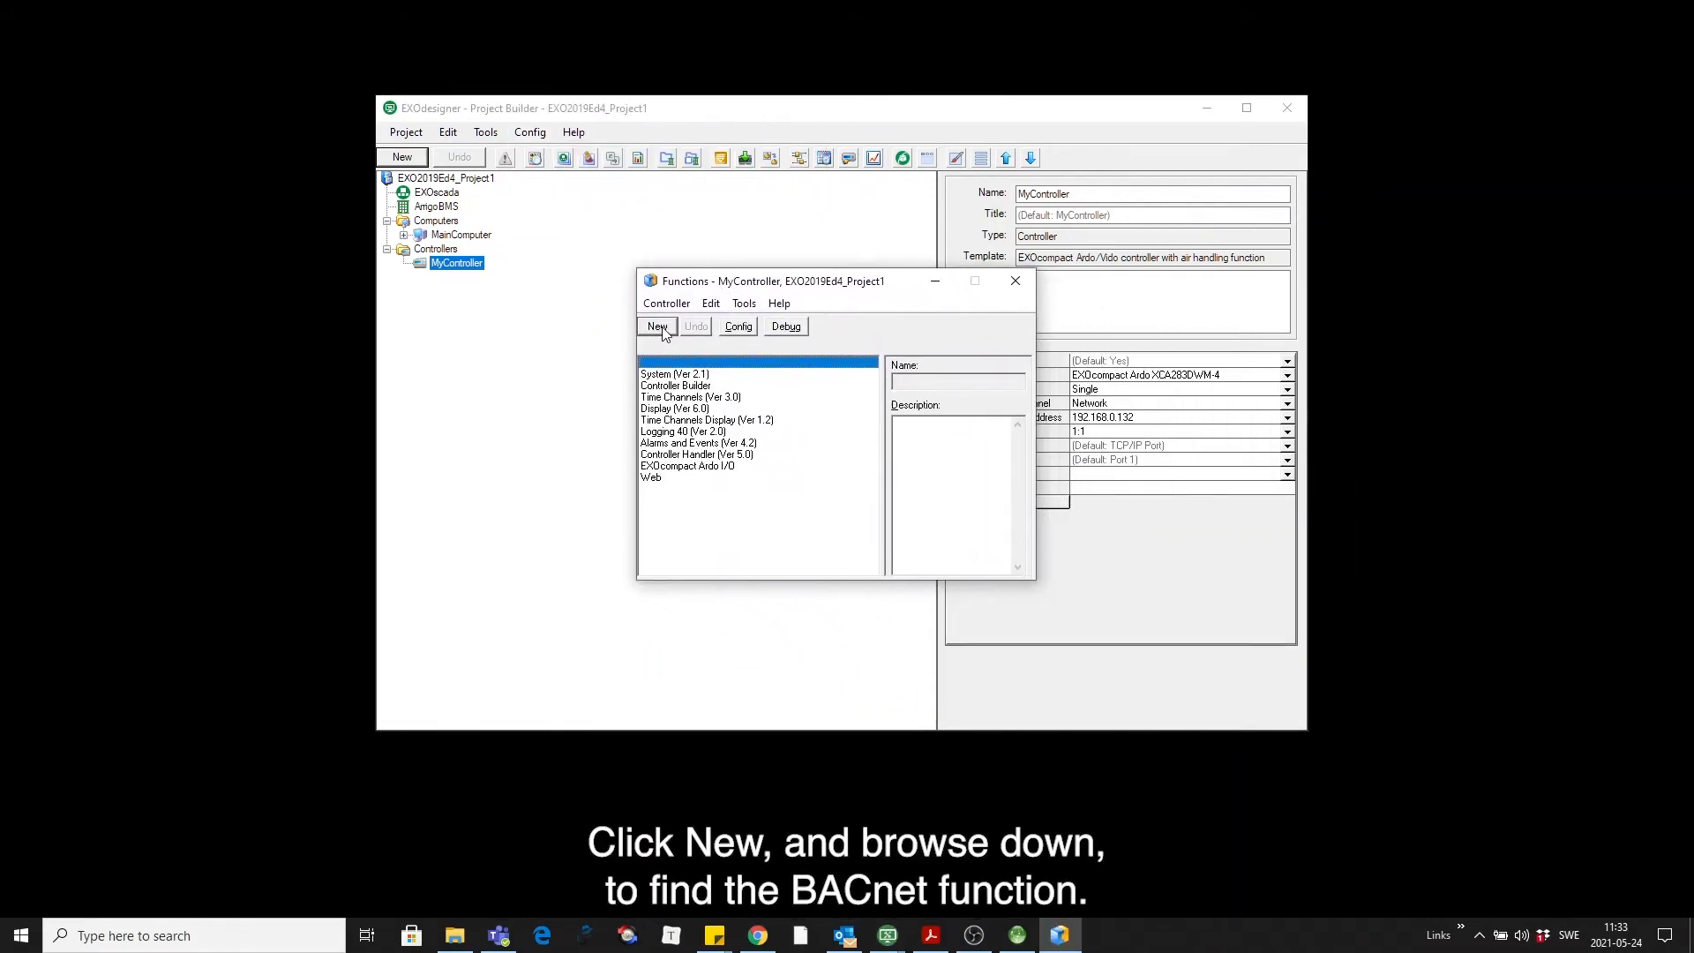
{"action": "left_click", "coordinate": [656, 326]}
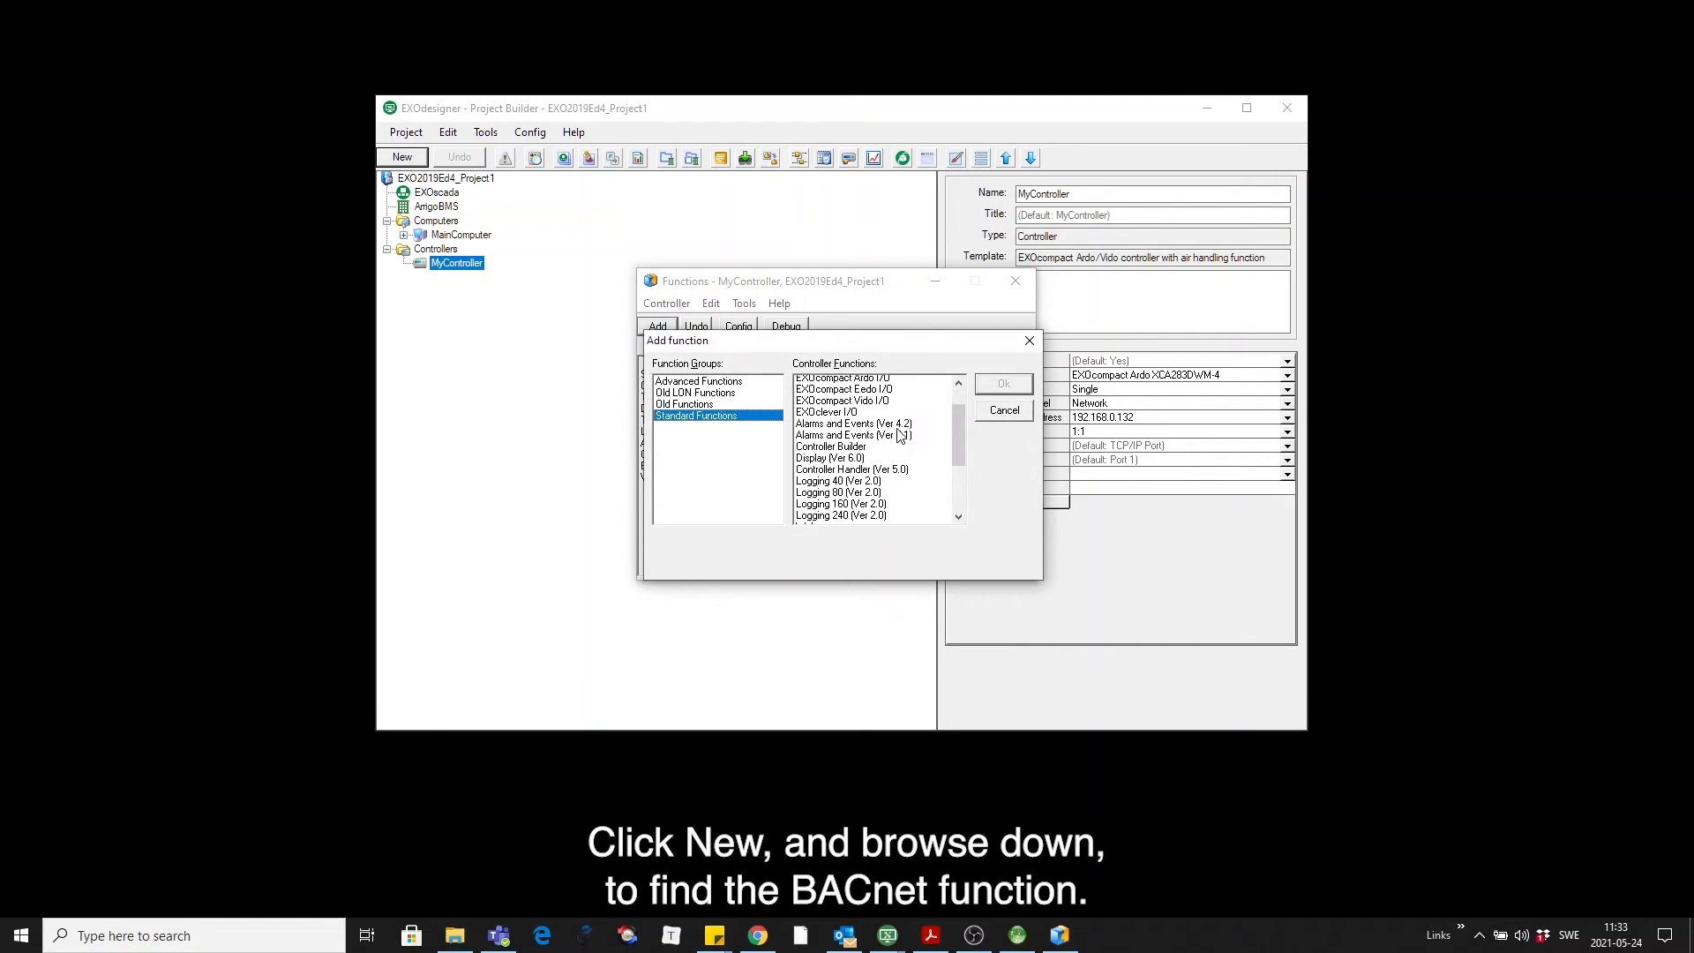
{"action": "scroll", "scroll_direction": "down", "scroll_amount": 3}
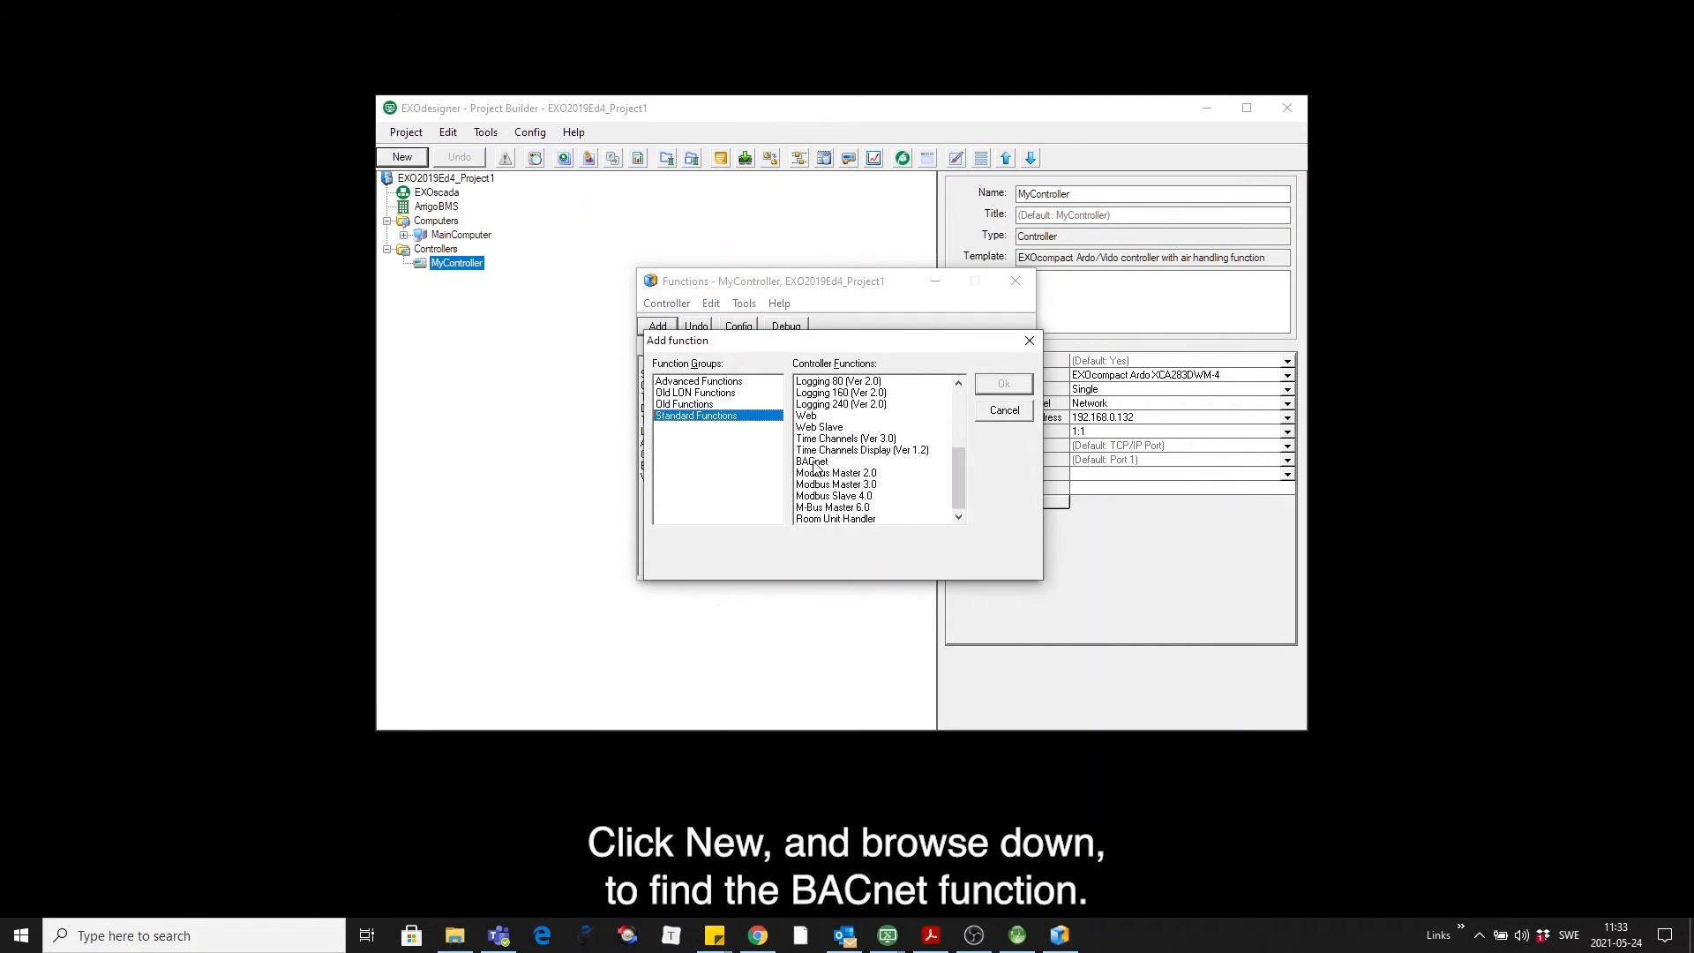
{"action": "left_click", "coordinate": [1002, 411]}
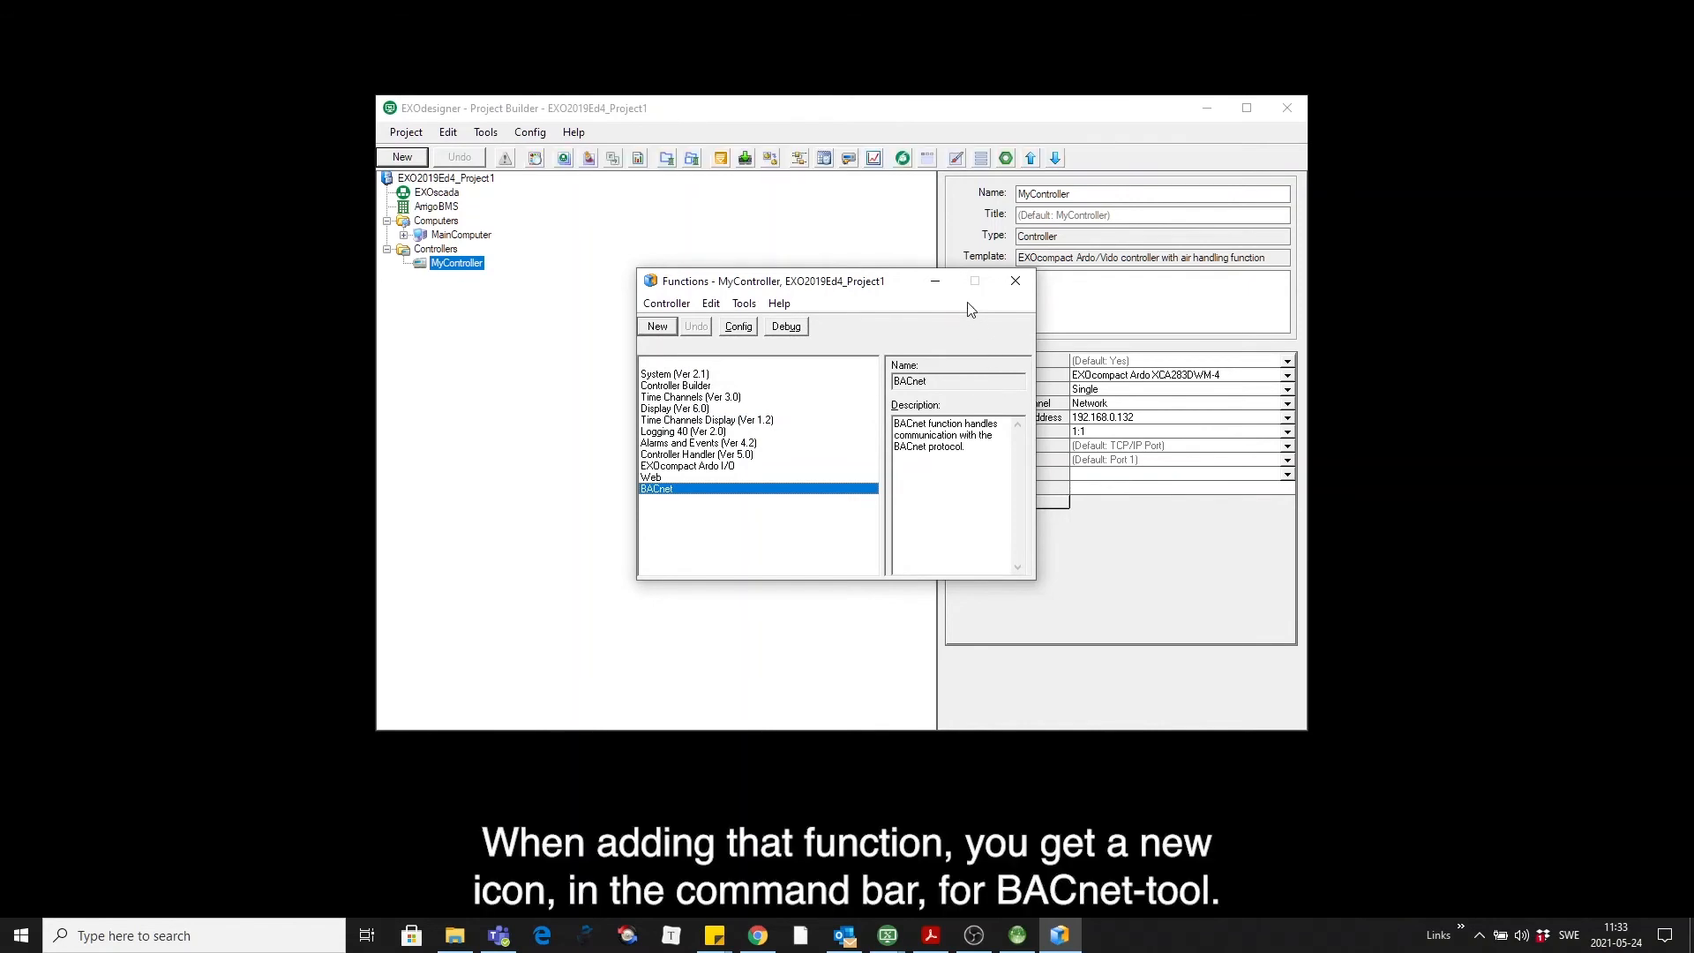
{"action": "left_click", "coordinate": [1013, 281]}
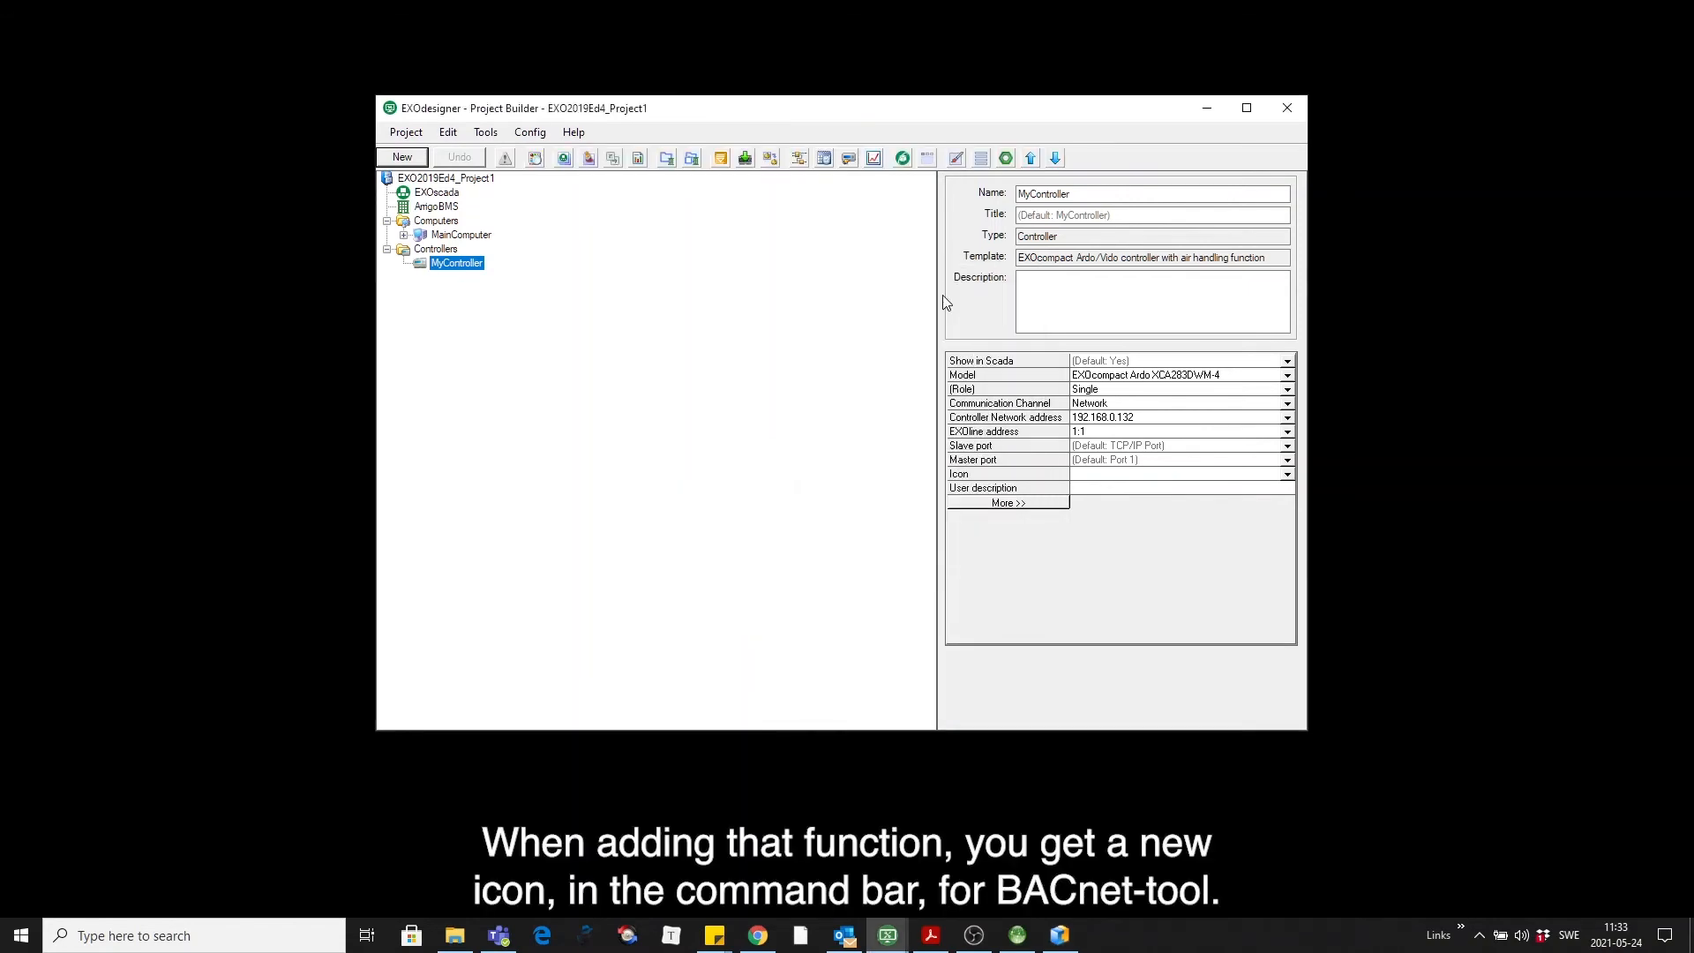
{"action": "mouse_move", "coordinate": [1004, 157]}
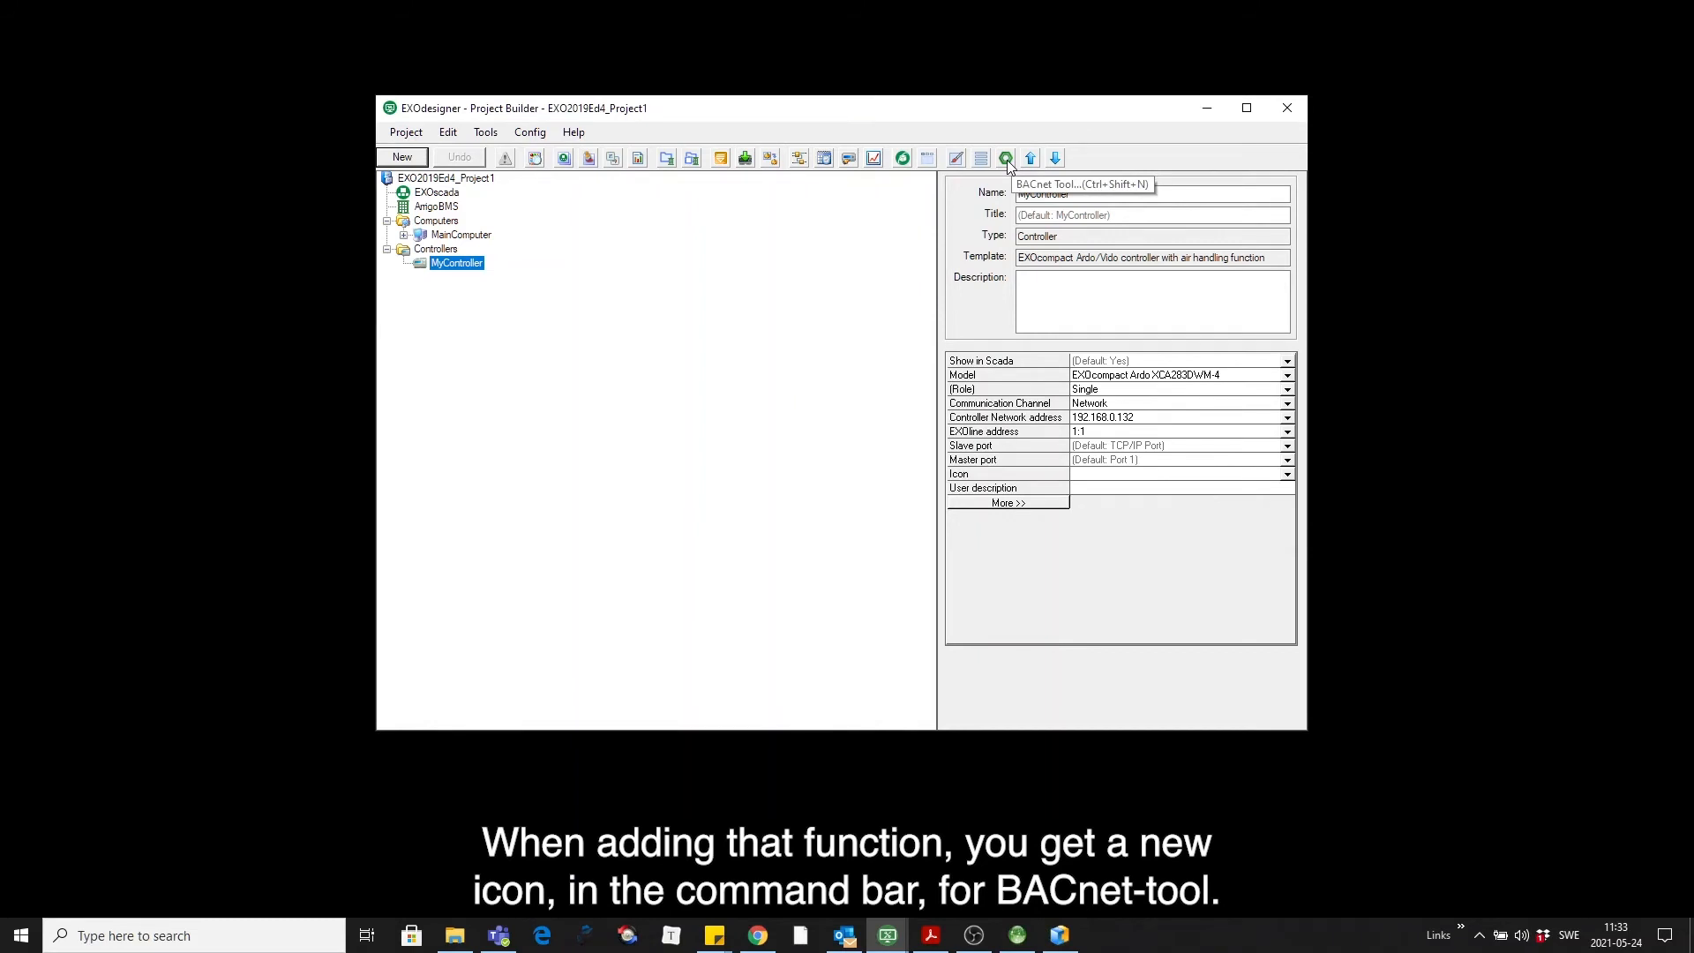
- Delete DigitalInput1, AnalogOutput1 and DigitalOutput1 in MyController's BACnet Tool, keeping AnalogInput1 selected
{"action": "left_click", "coordinate": [1004, 157]}
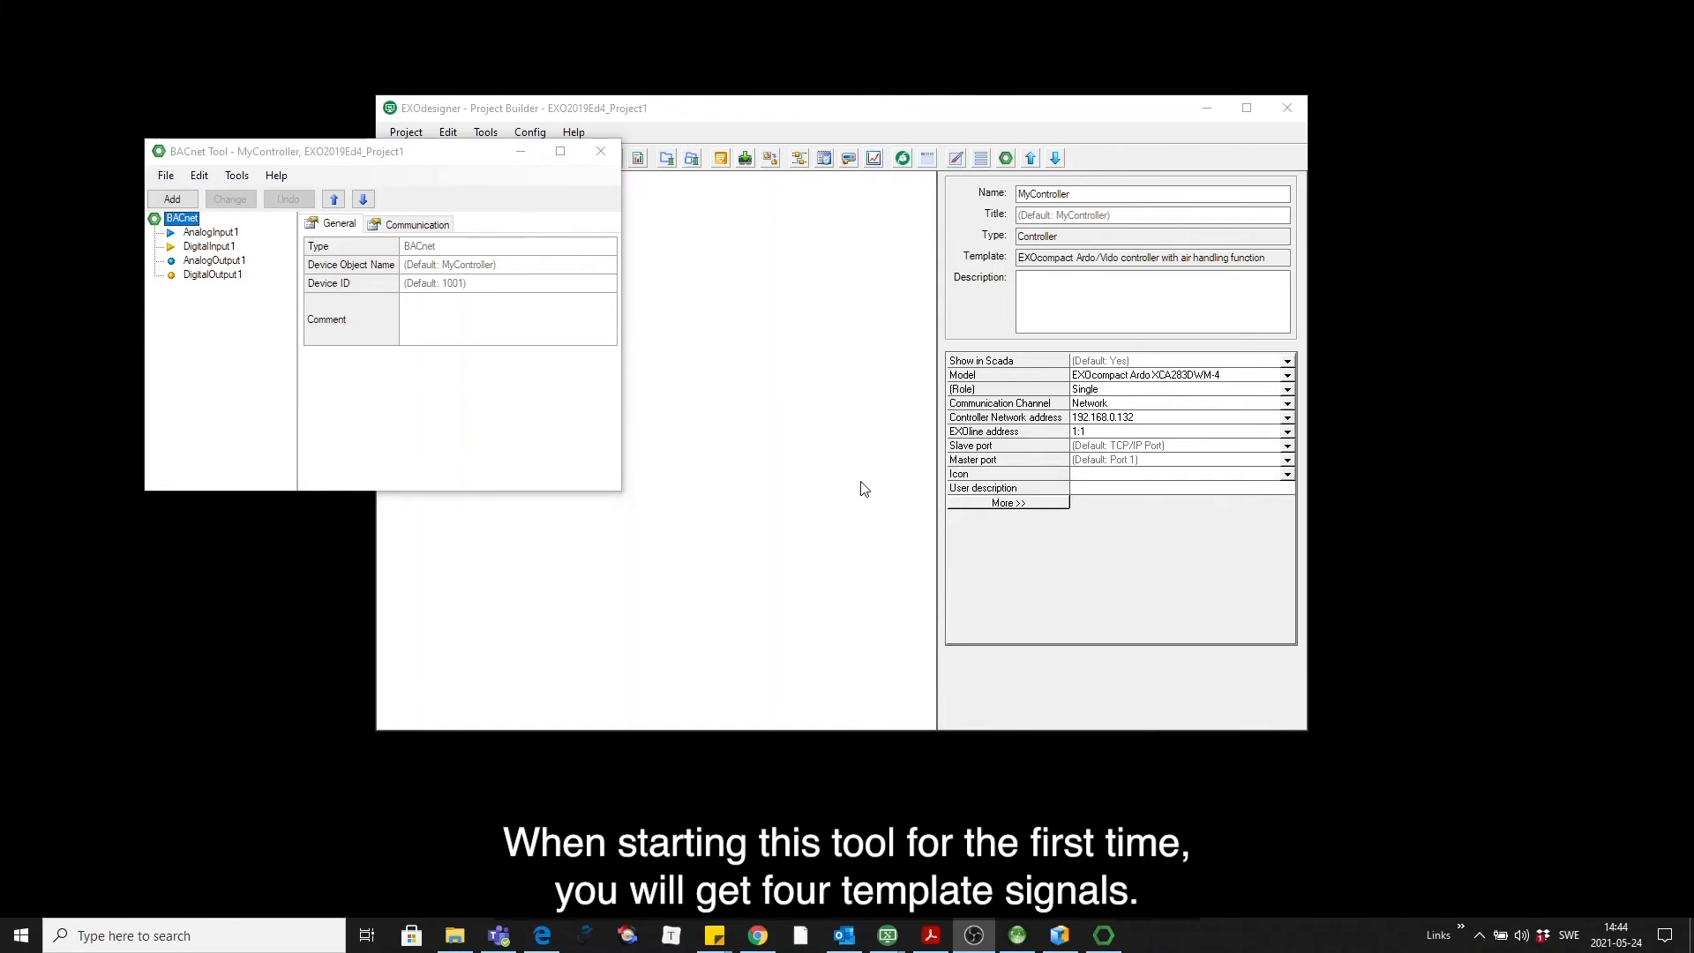
{"action": "left_click", "coordinate": [210, 231]}
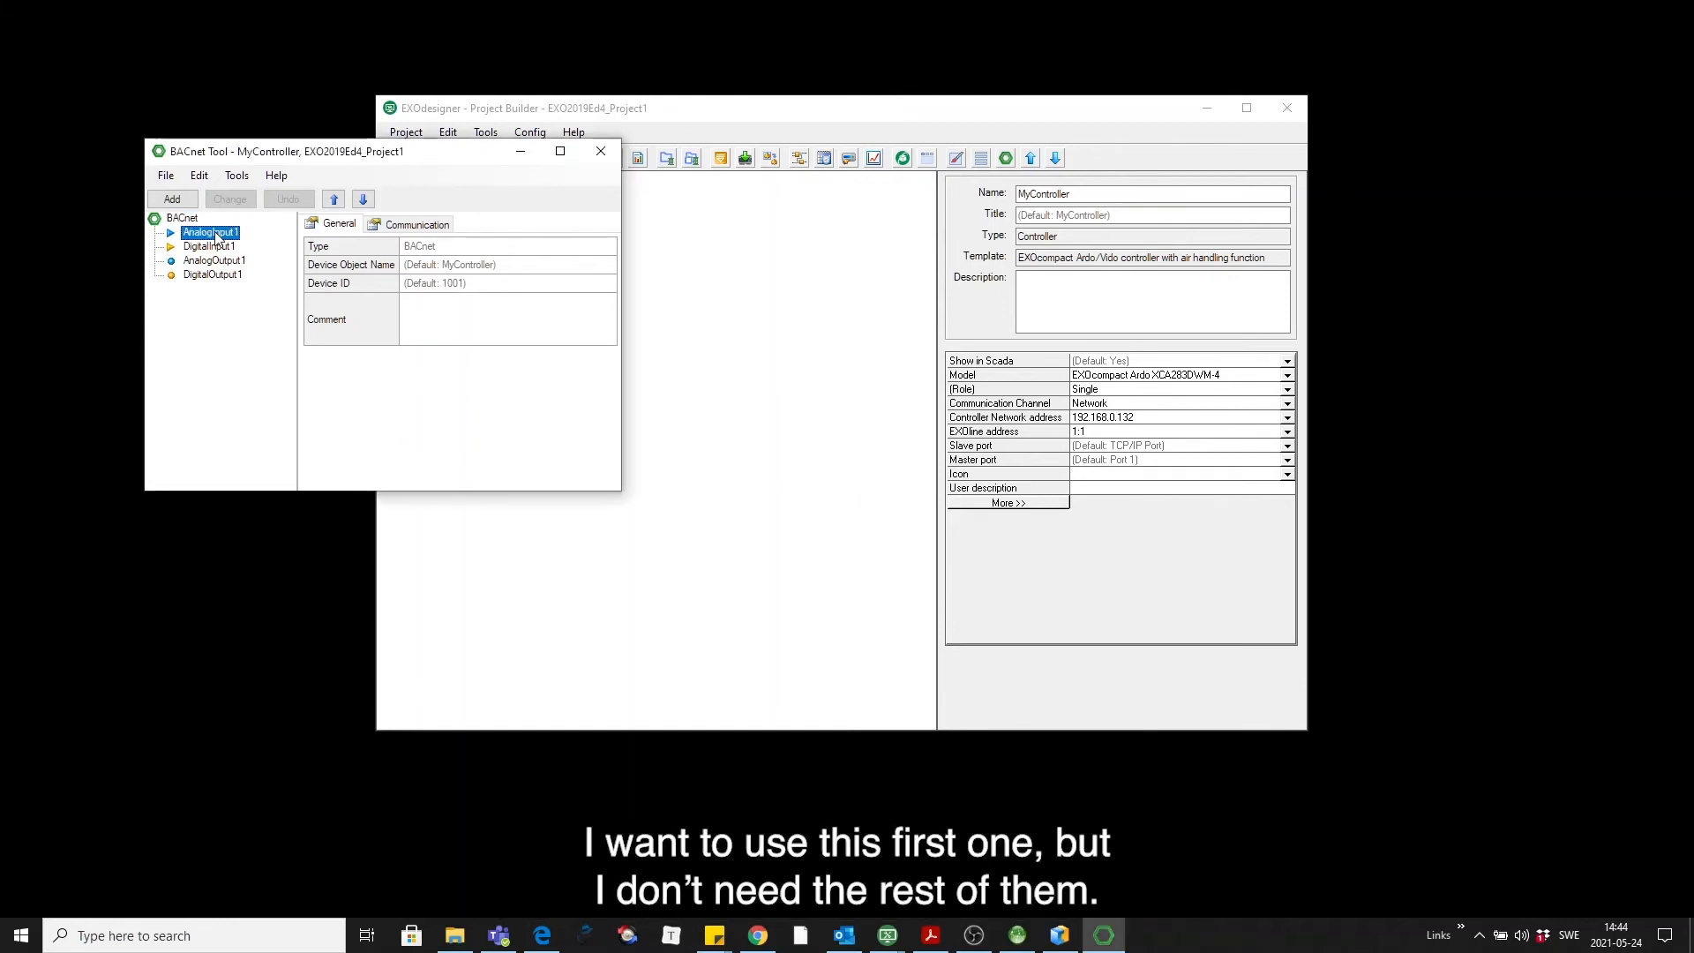
{"action": "left_click", "coordinate": [209, 246]}
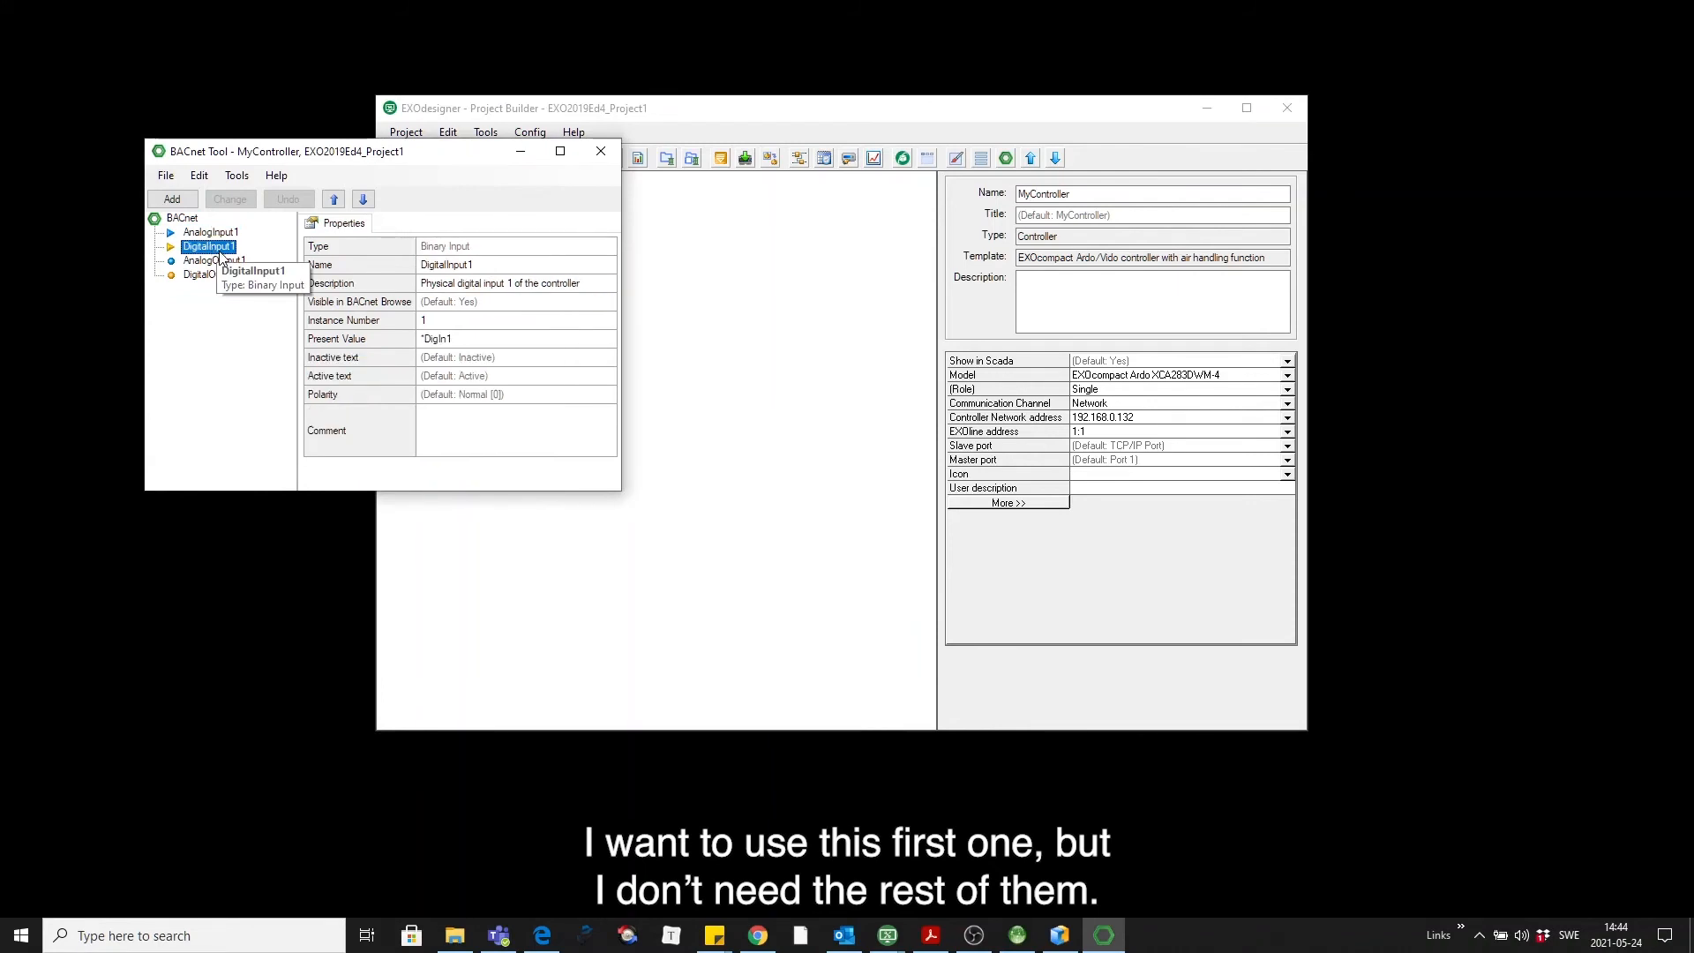
{"action": "left_click", "coordinate": [211, 275]}
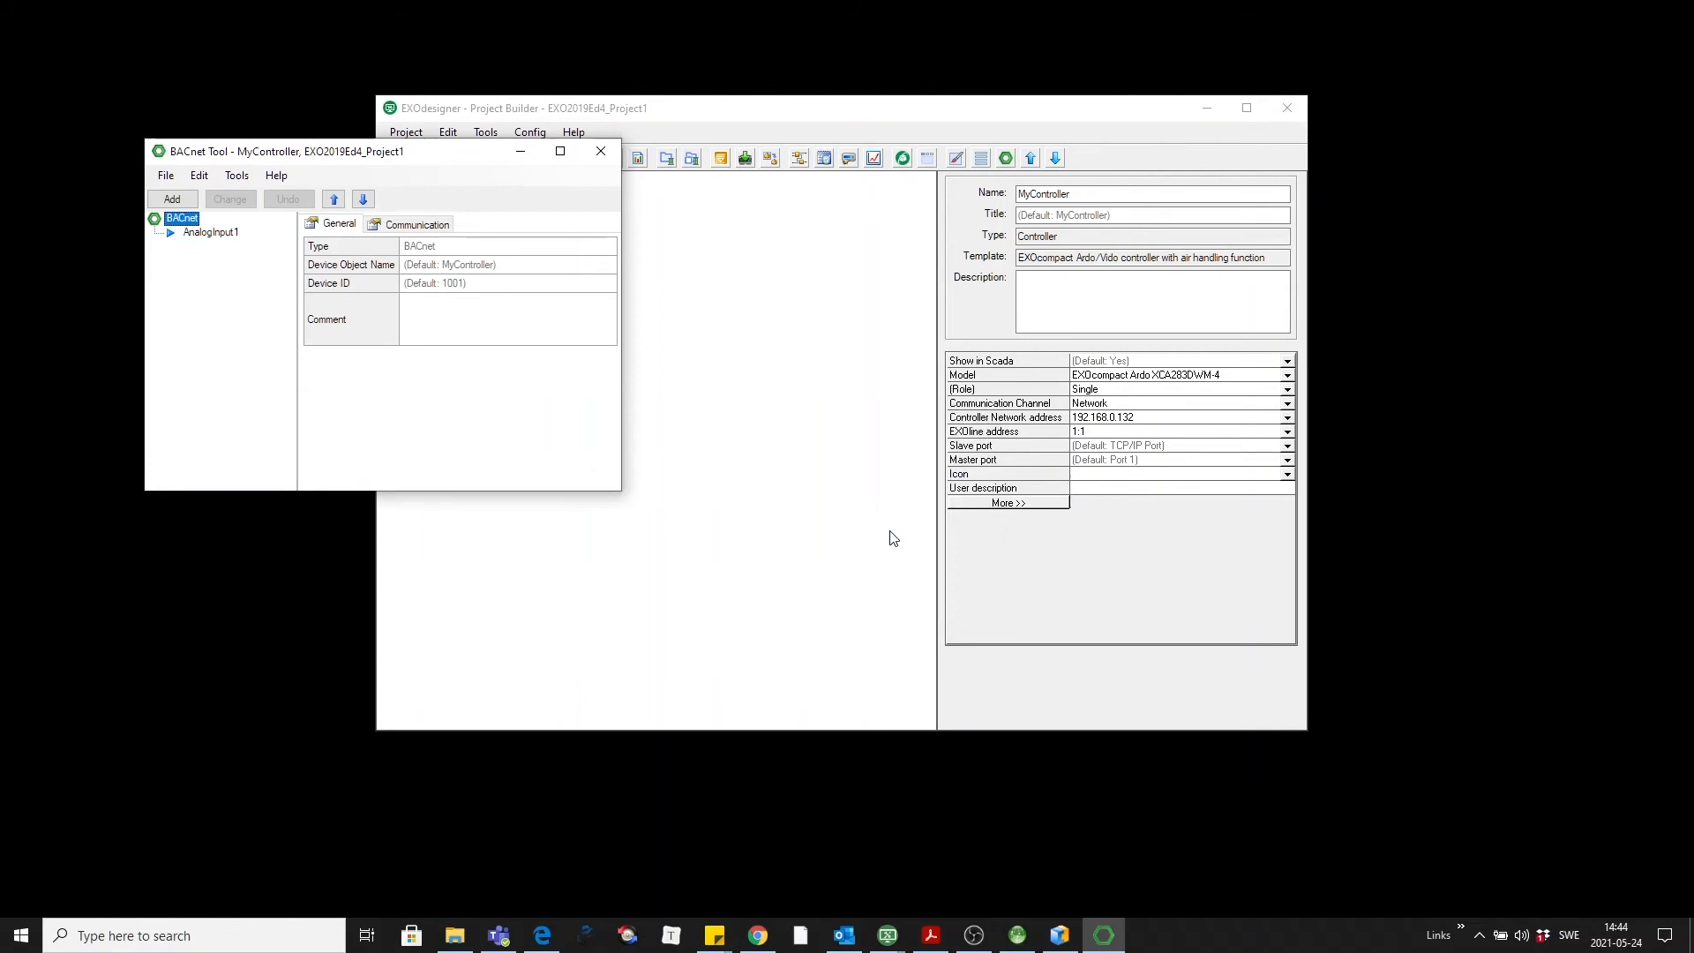
{"action": "left_click", "coordinate": [210, 231]}
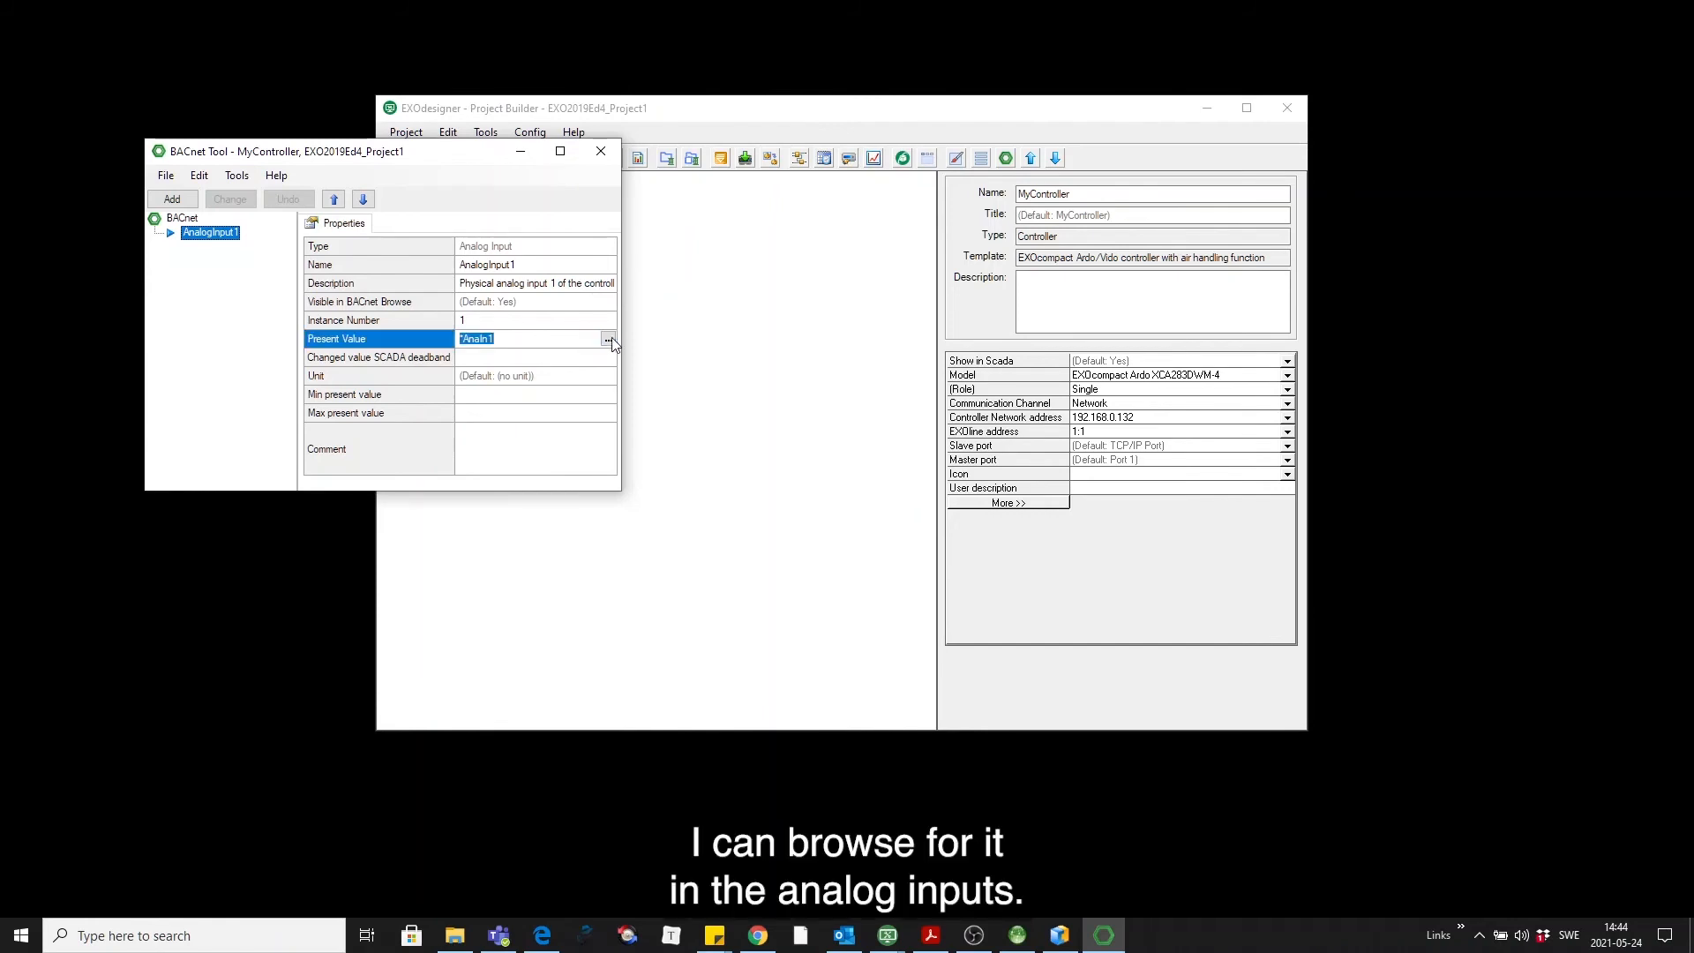
- Link AnalogInput1's Present Value to the controller's OutdoorTemp (AI1) analog input
{"action": "left_click", "coordinate": [609, 339]}
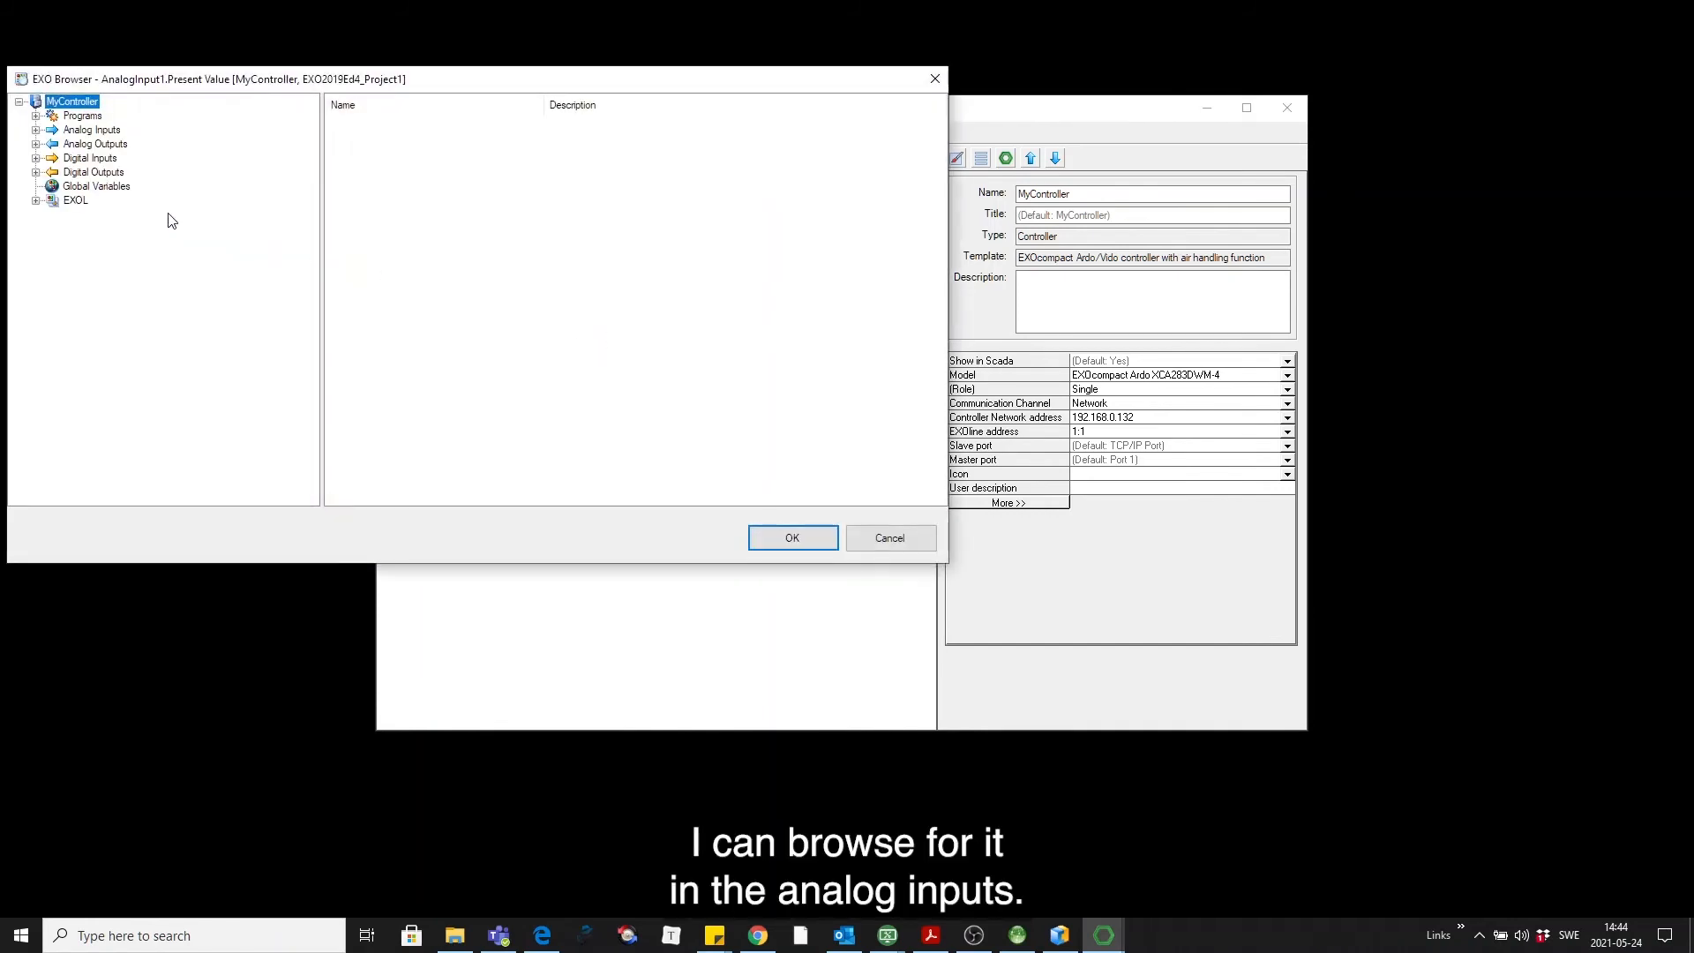
{"action": "left_click", "coordinate": [92, 129]}
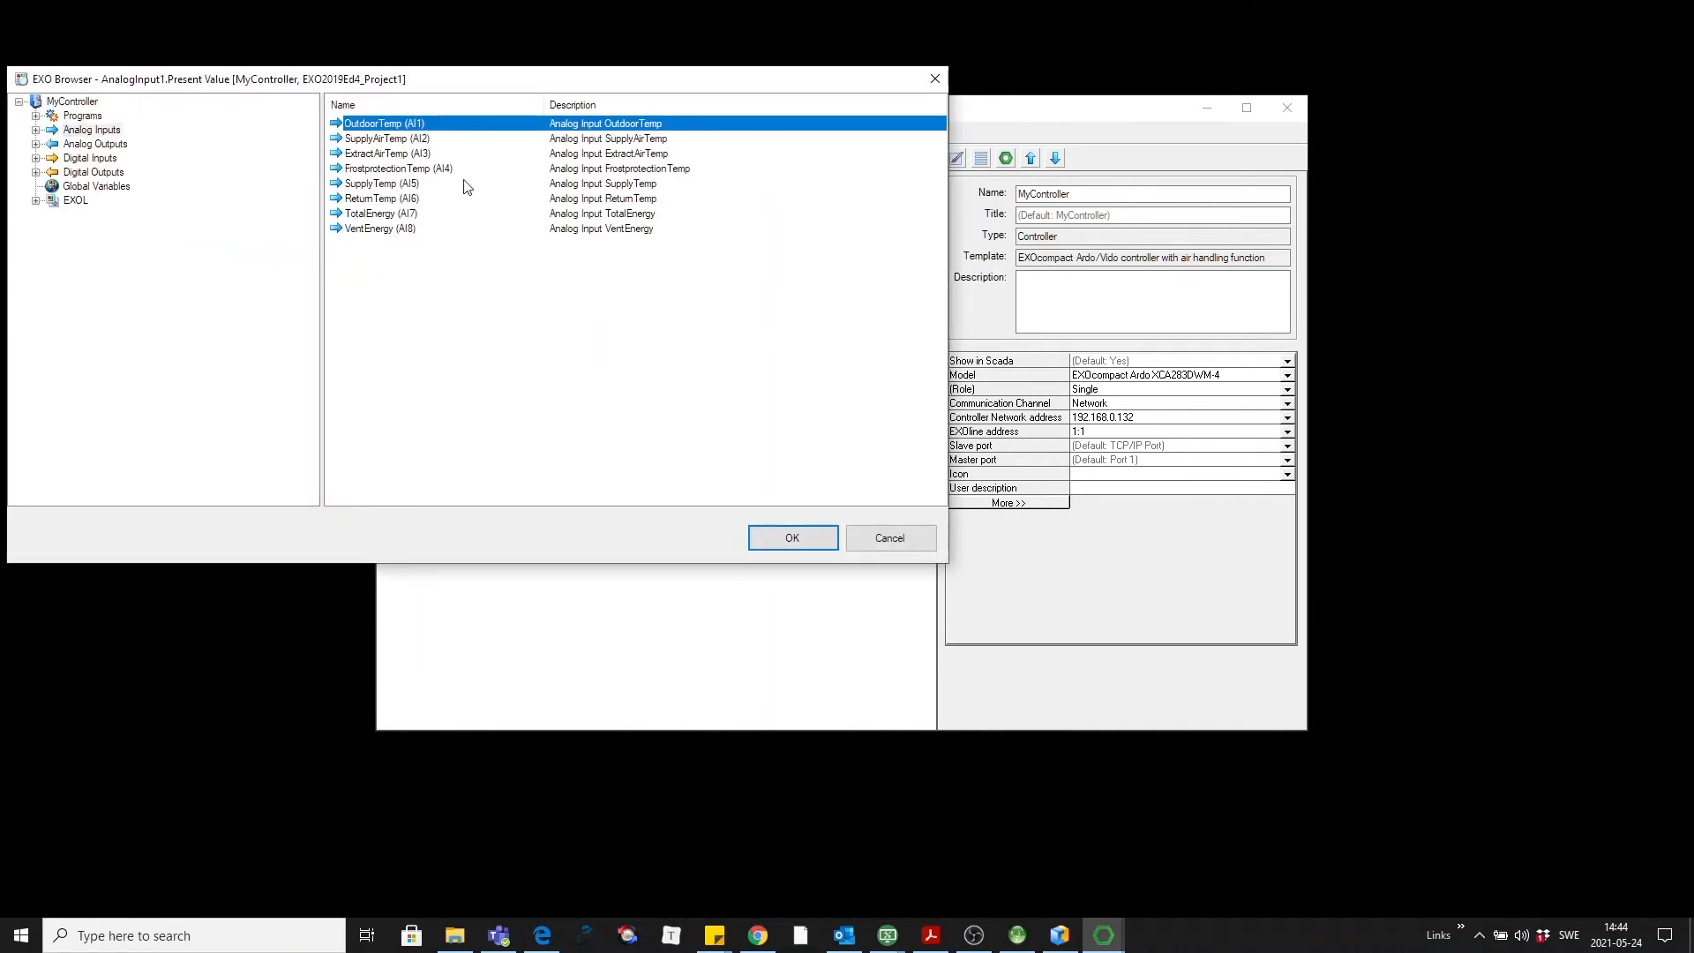
{"action": "left_click", "coordinate": [790, 536]}
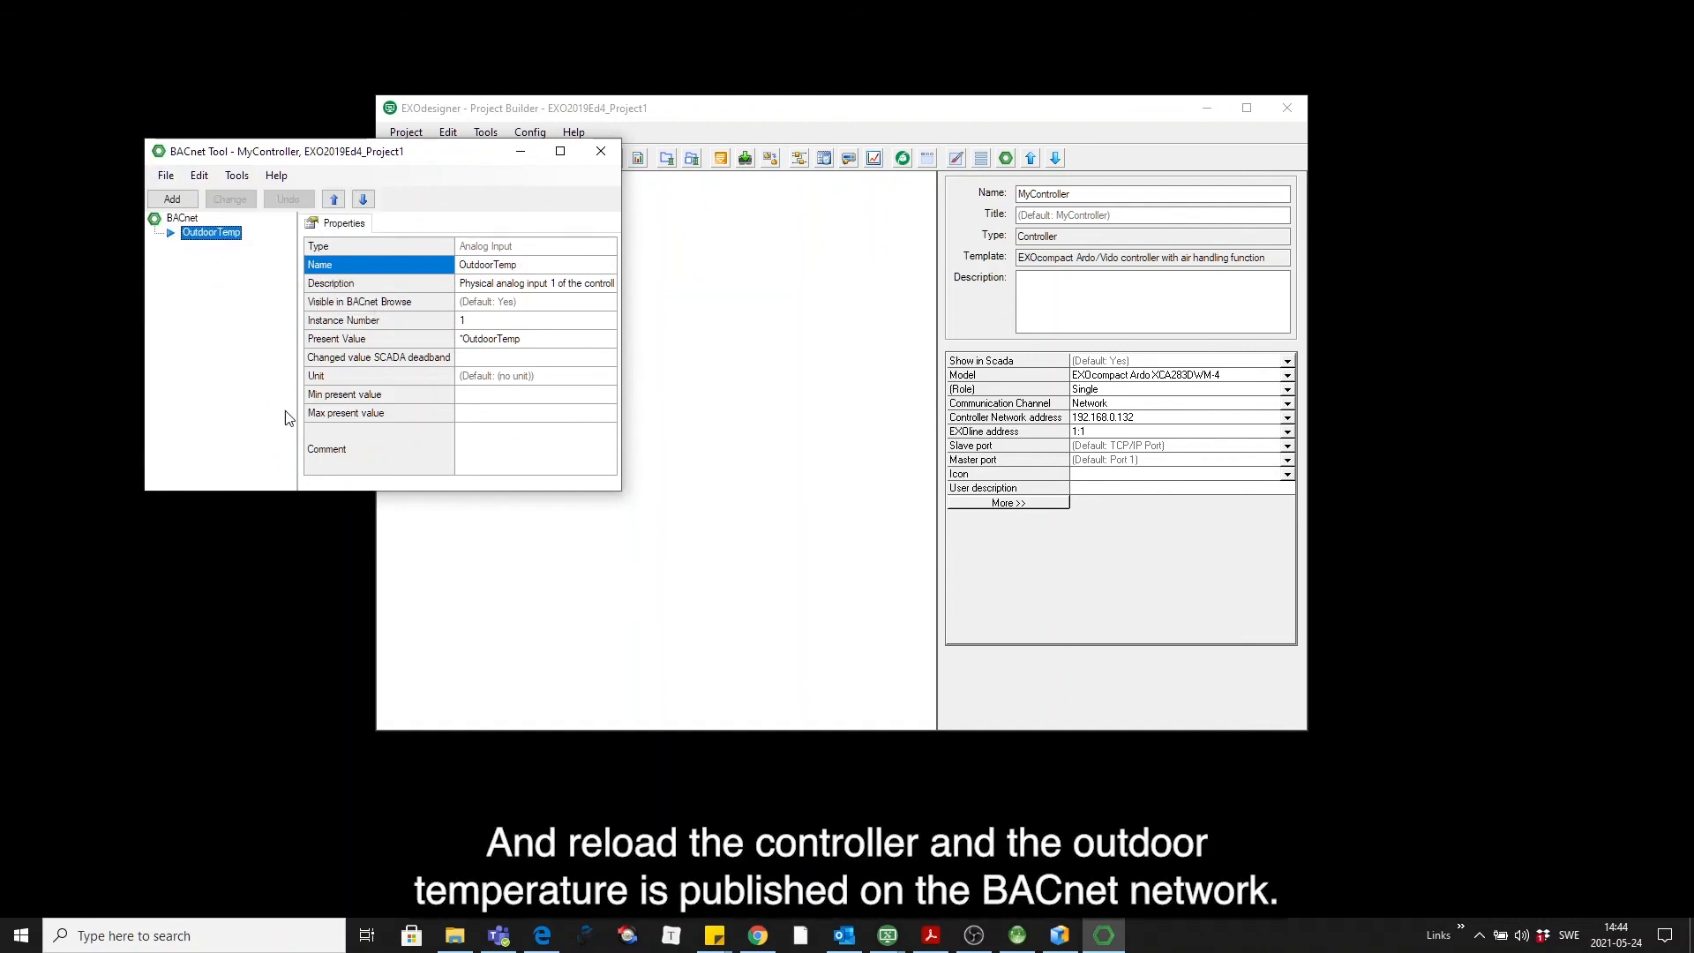
{"action": "mouse_move", "coordinate": [351, 411]}
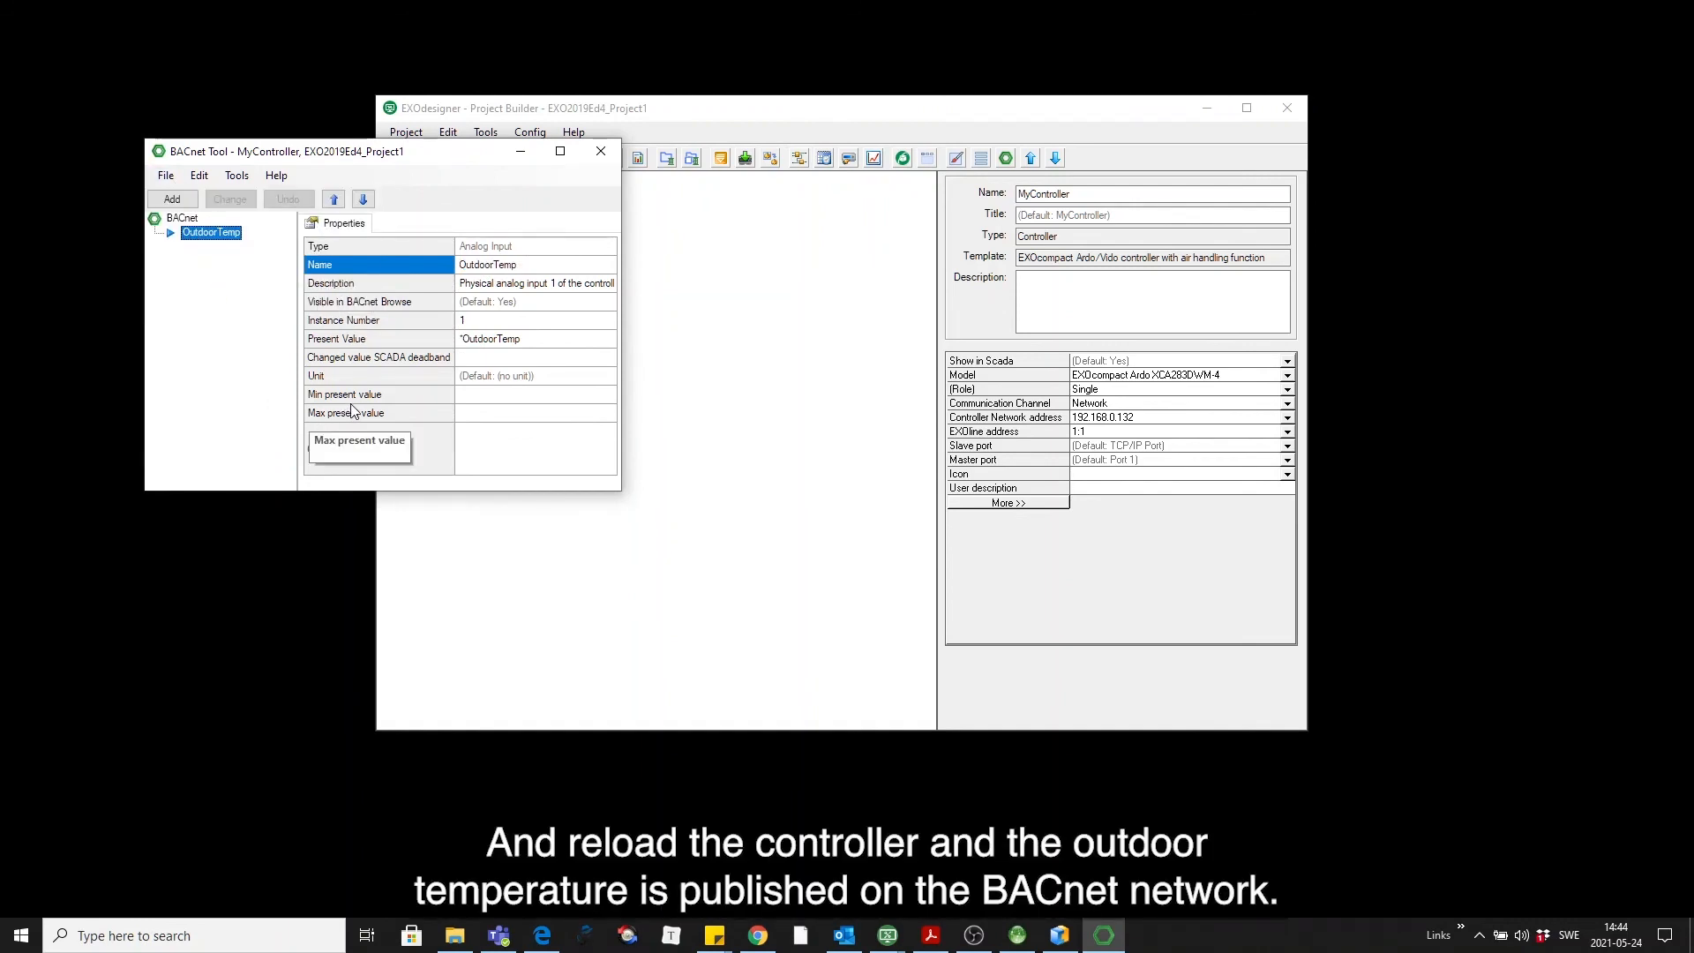
{"action": "mouse_move", "coordinate": [357, 402]}
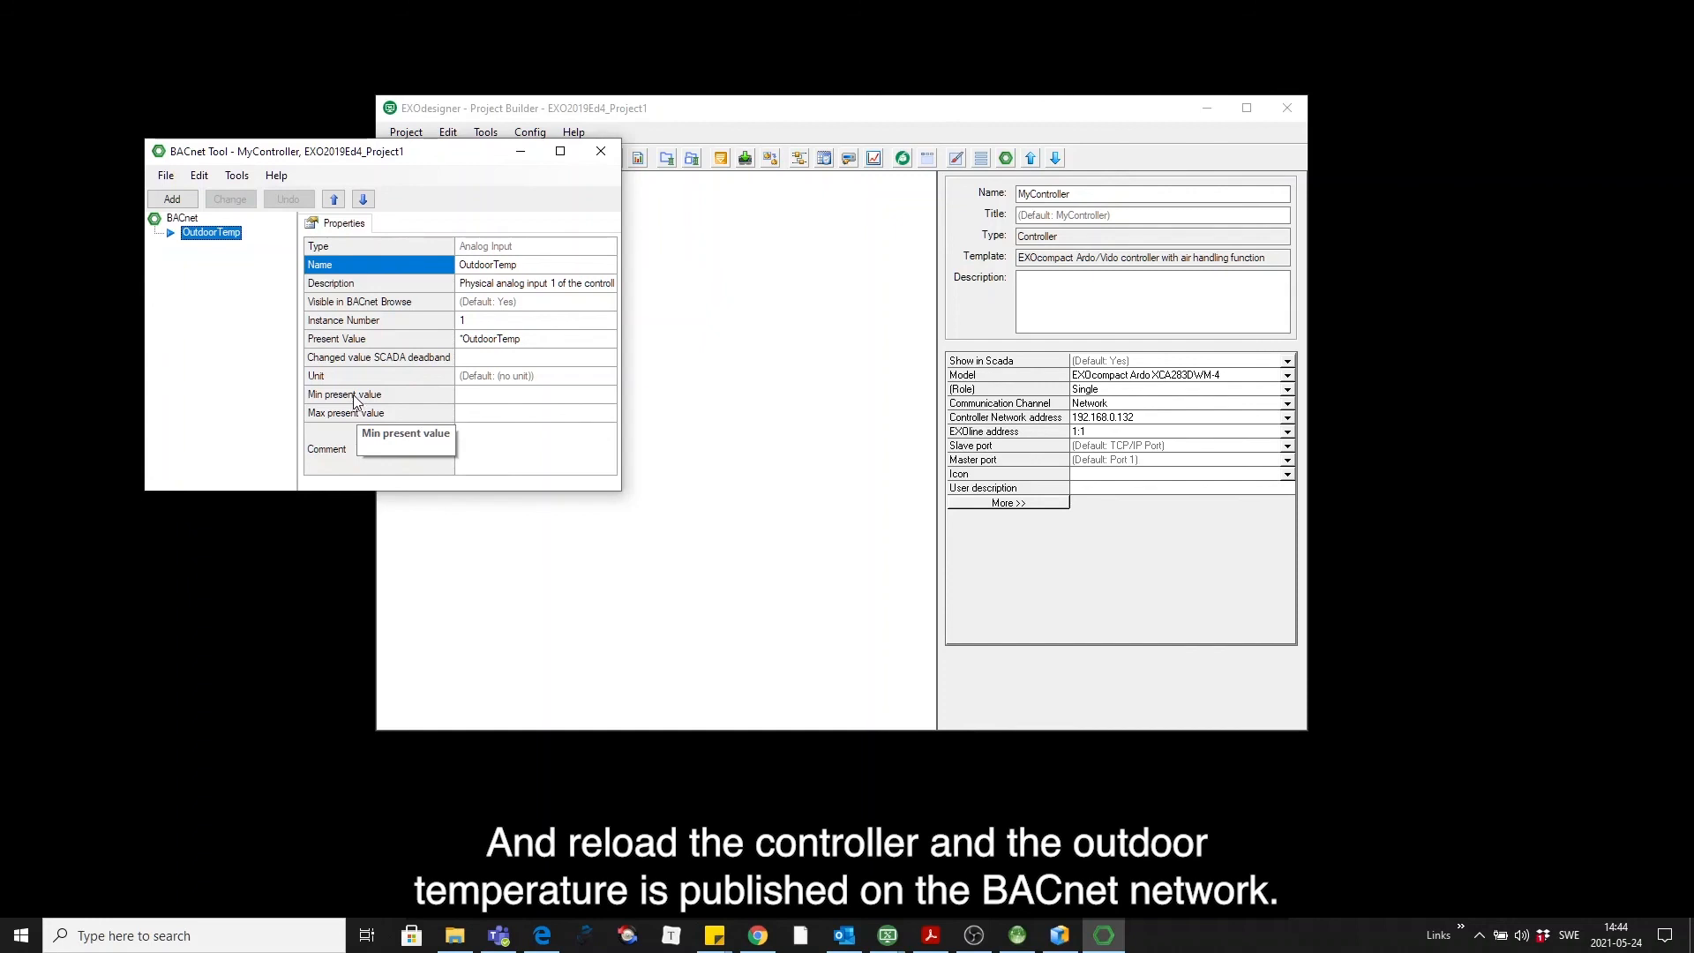